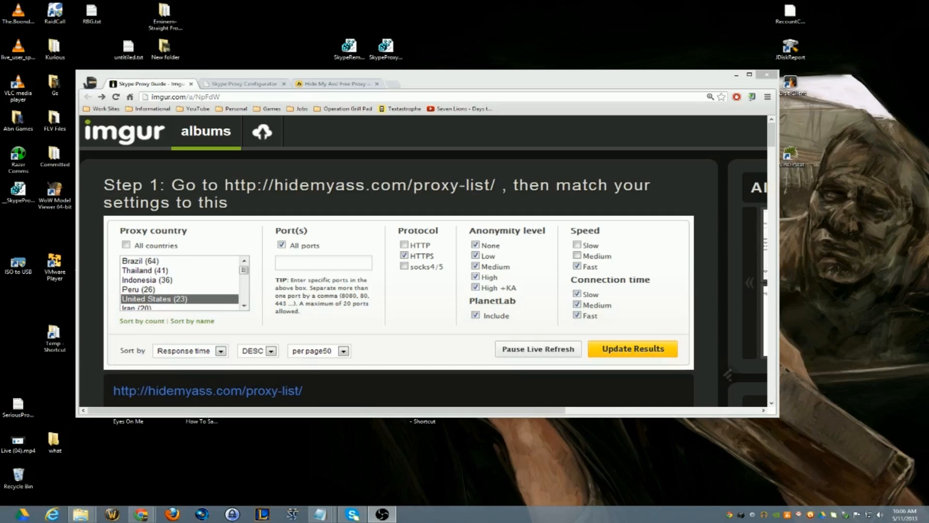
{"action": "mouse_move", "coordinate": [450, 212]}
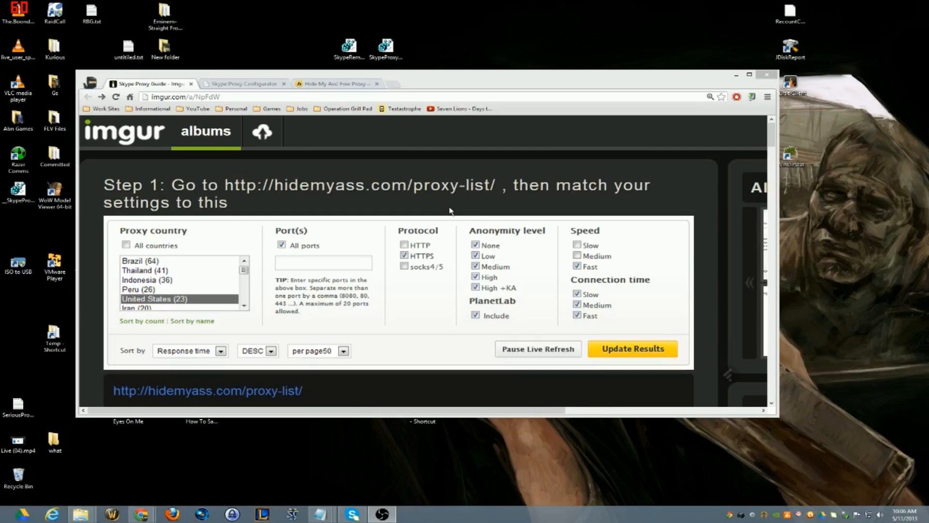
- Maximize the Chrome window so the Imgur Skype Proxy Guide fills the screen
{"action": "left_click", "coordinate": [748, 75]}
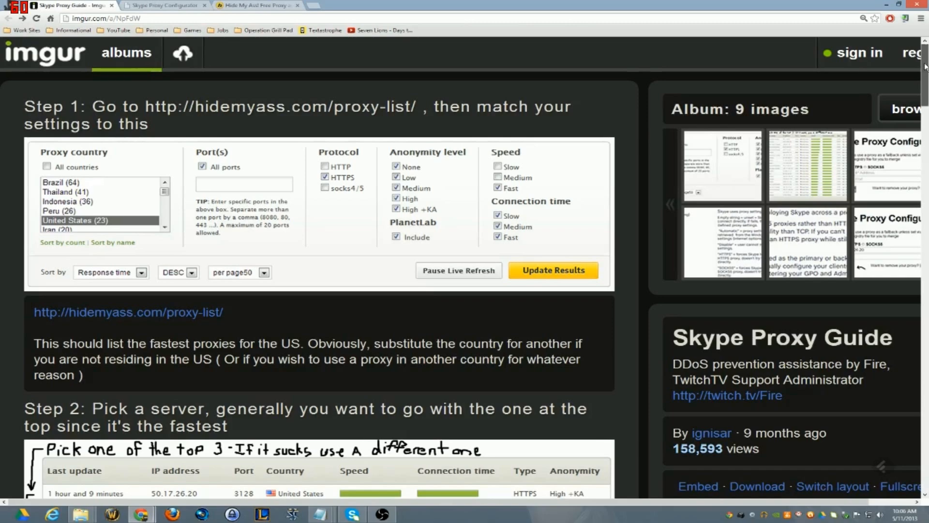
- Scroll through the Imgur guide's Steps 1–6 down to the Finished section
{"action": "scroll", "scroll_direction": "down", "scroll_amount": 3}
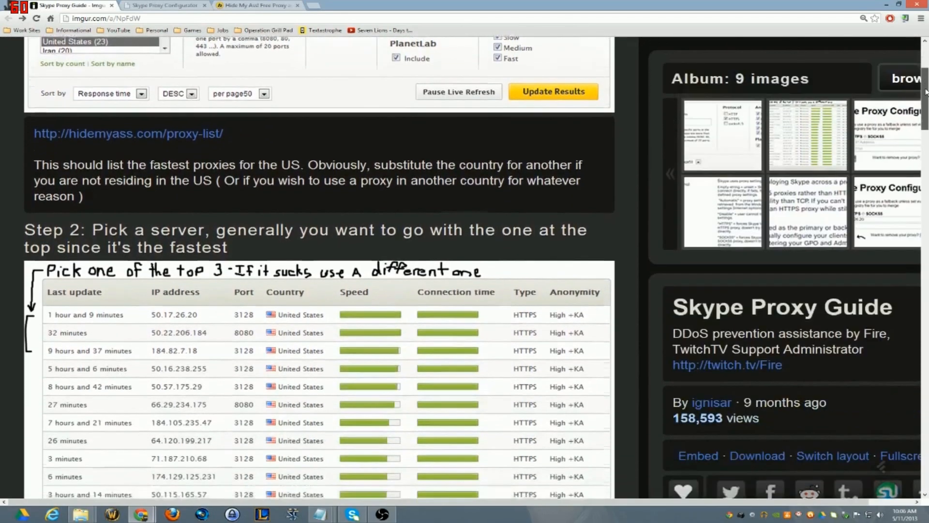
{"action": "scroll", "scroll_direction": "down", "scroll_amount": 3}
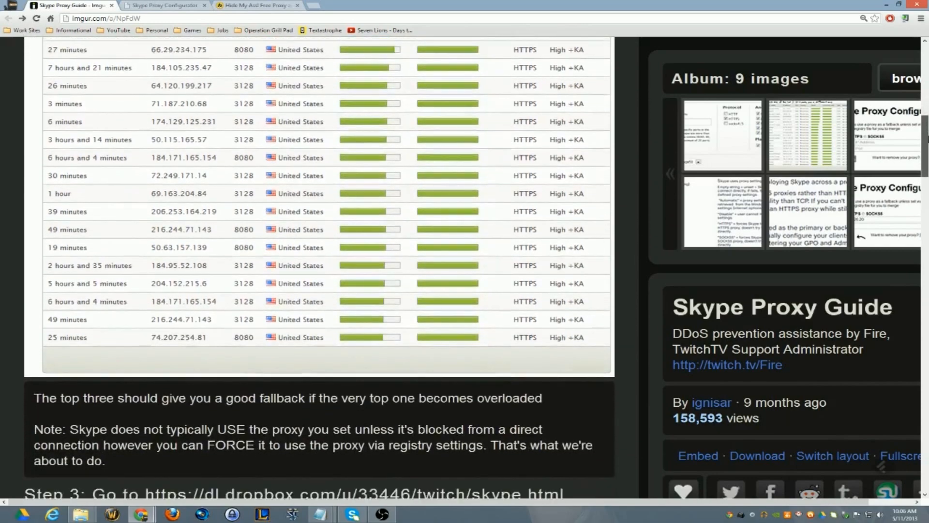
{"action": "scroll", "scroll_direction": "down", "scroll_amount": 3}
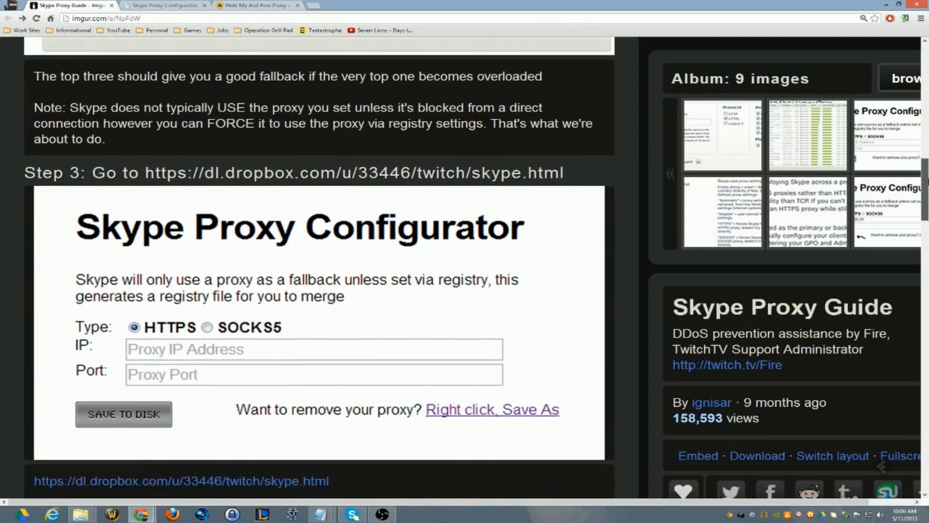
{"action": "scroll", "scroll_direction": "down", "scroll_amount": 3}
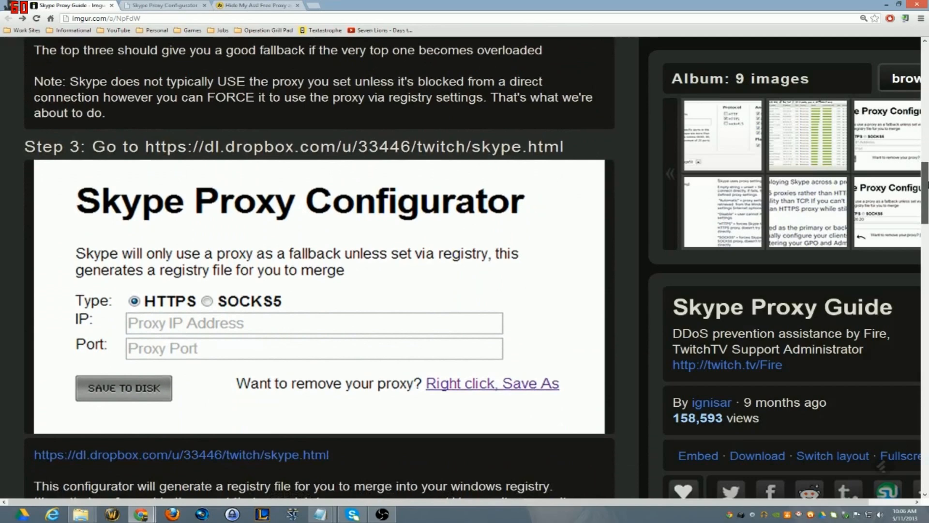
{"action": "scroll", "scroll_direction": "down", "scroll_amount": 3}
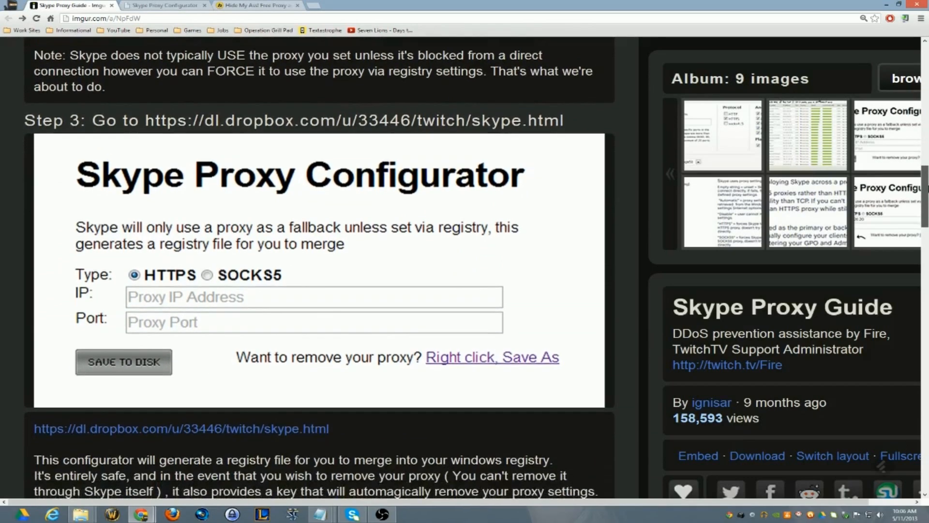
{"action": "scroll", "scroll_direction": "down", "scroll_amount": 3}
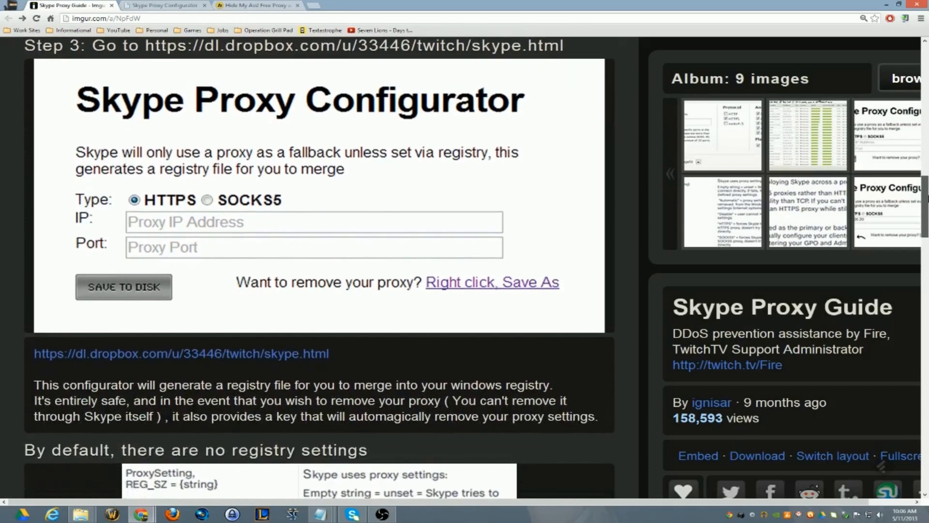
{"action": "scroll", "scroll_direction": "down", "scroll_amount": 3}
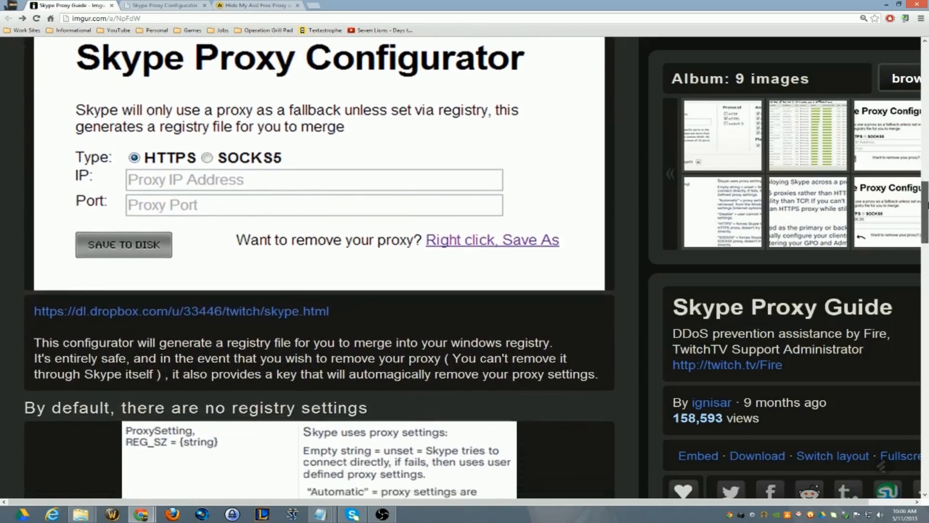
{"action": "scroll", "scroll_direction": "down", "scroll_amount": 3}
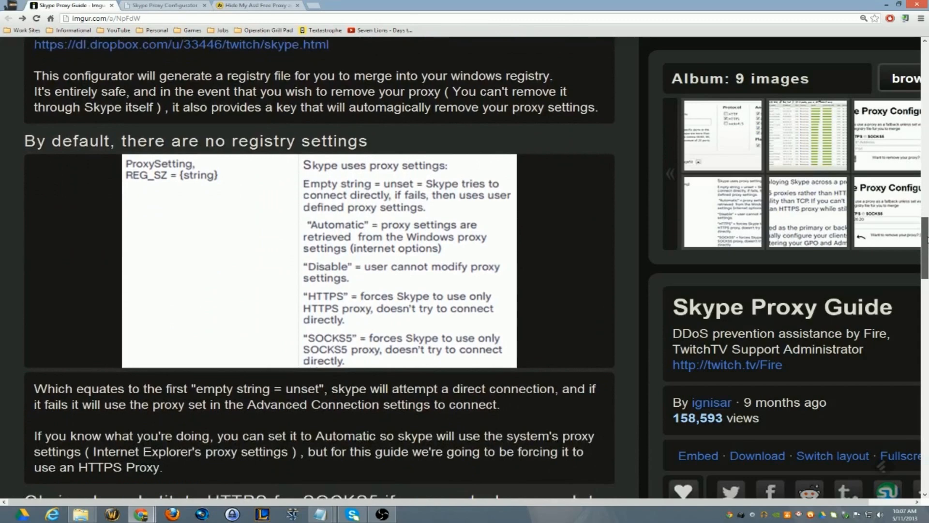
{"action": "scroll", "scroll_direction": "down", "scroll_amount": 3}
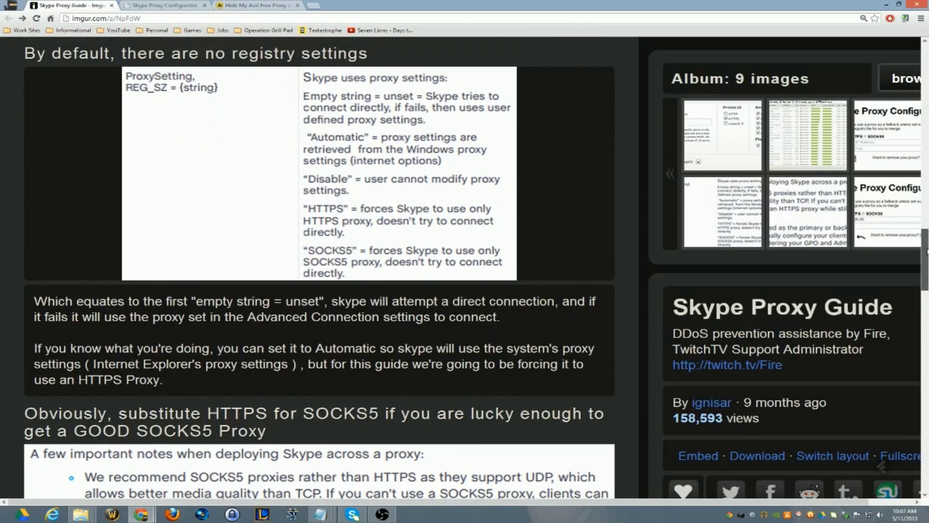
{"action": "scroll", "scroll_direction": "down", "scroll_amount": 3}
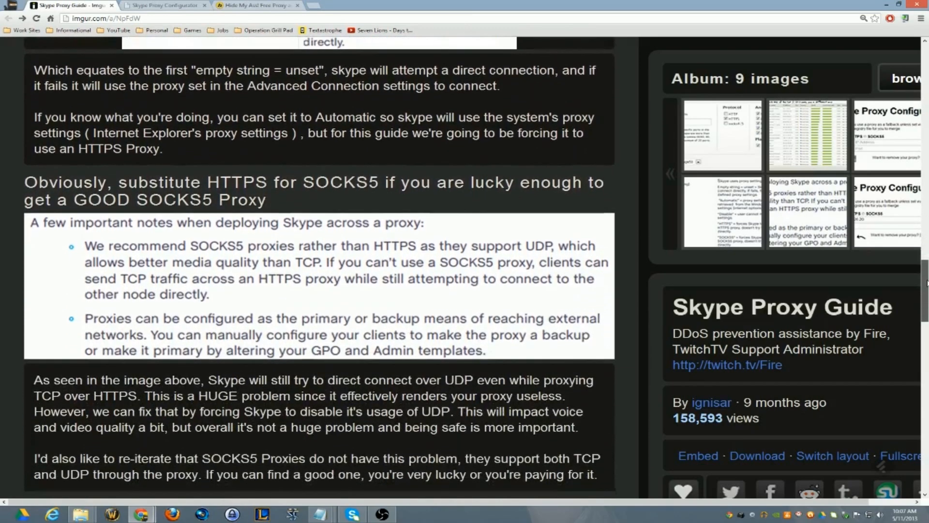
{"action": "scroll", "scroll_direction": "down", "scroll_amount": 3}
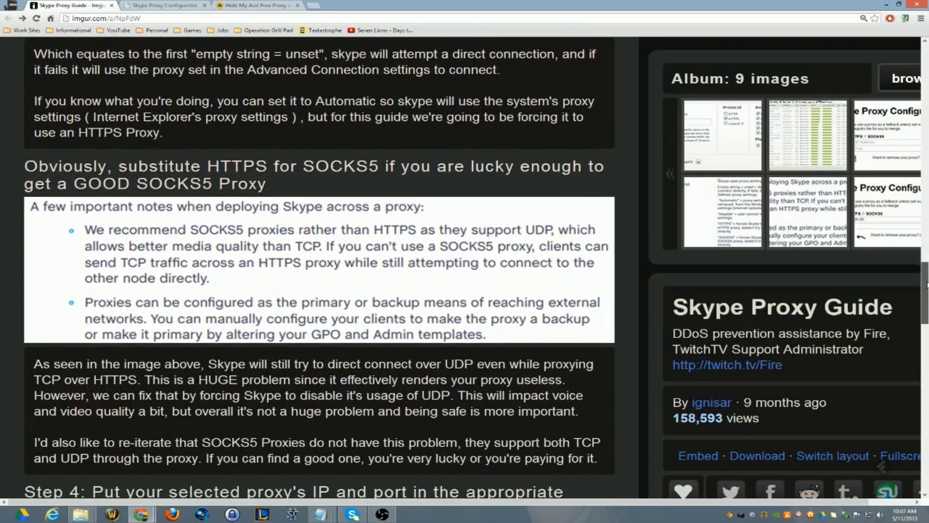
{"action": "scroll", "scroll_direction": "down", "scroll_amount": 3}
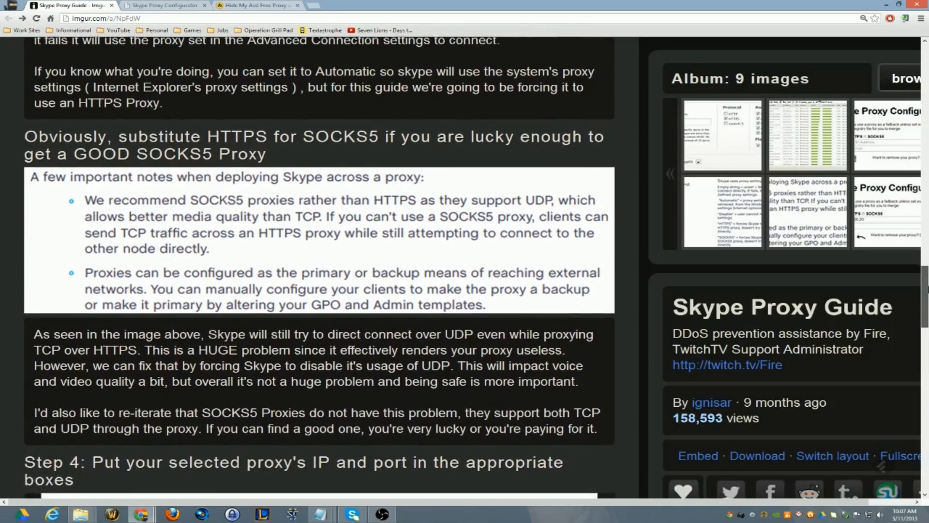
{"action": "scroll", "scroll_direction": "down", "scroll_amount": 3}
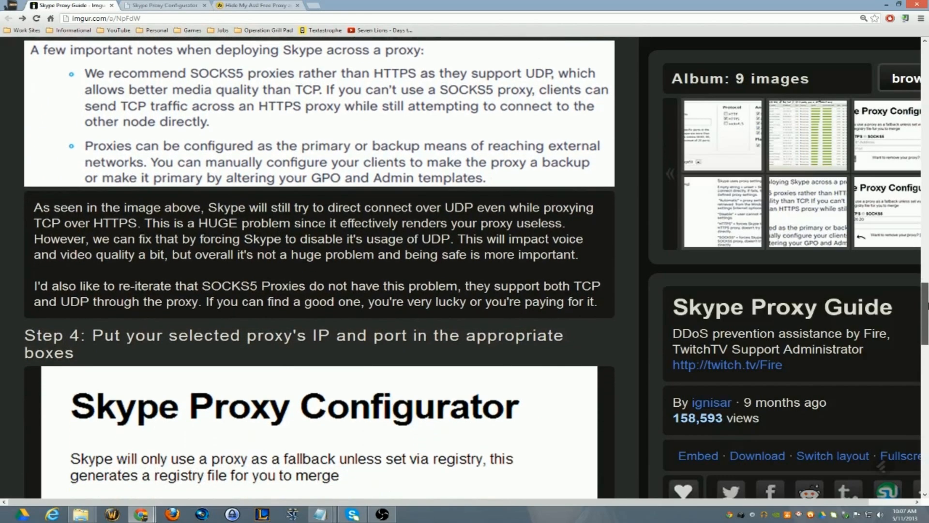
{"action": "scroll", "scroll_direction": "down", "scroll_amount": 3}
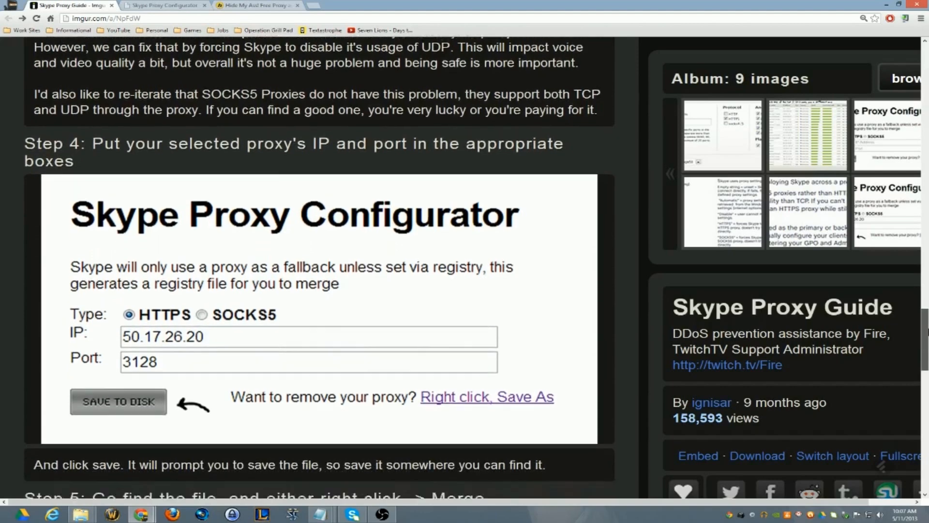
{"action": "scroll", "scroll_direction": "down", "scroll_amount": 3}
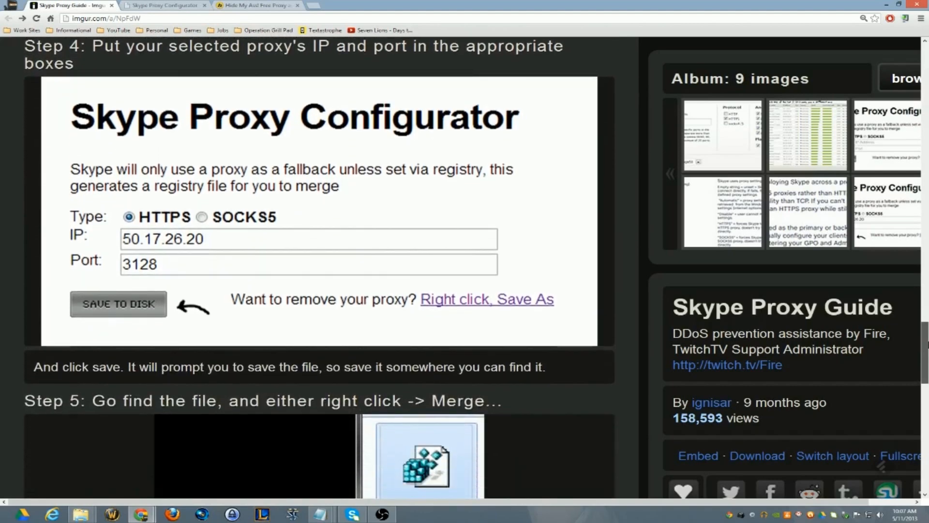
{"action": "scroll", "scroll_direction": "down", "scroll_amount": 3}
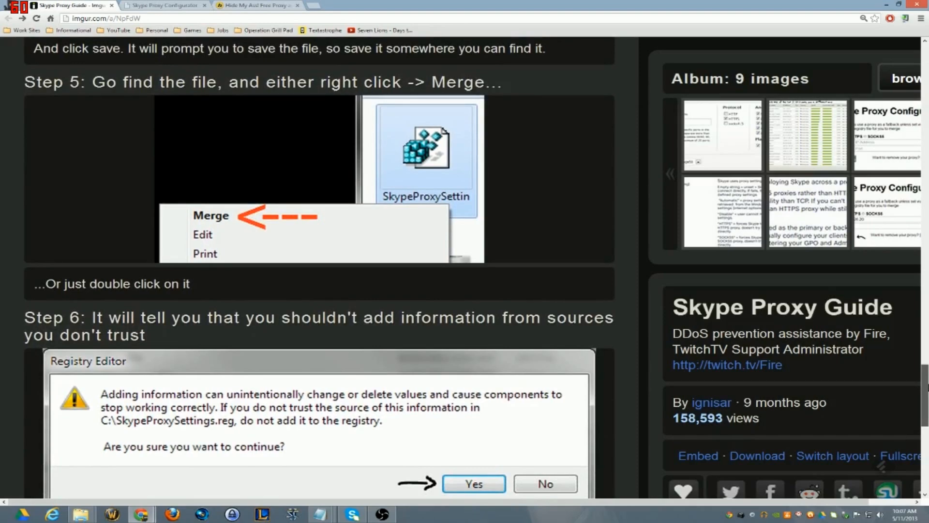
{"action": "scroll", "scroll_direction": "down", "scroll_amount": 3}
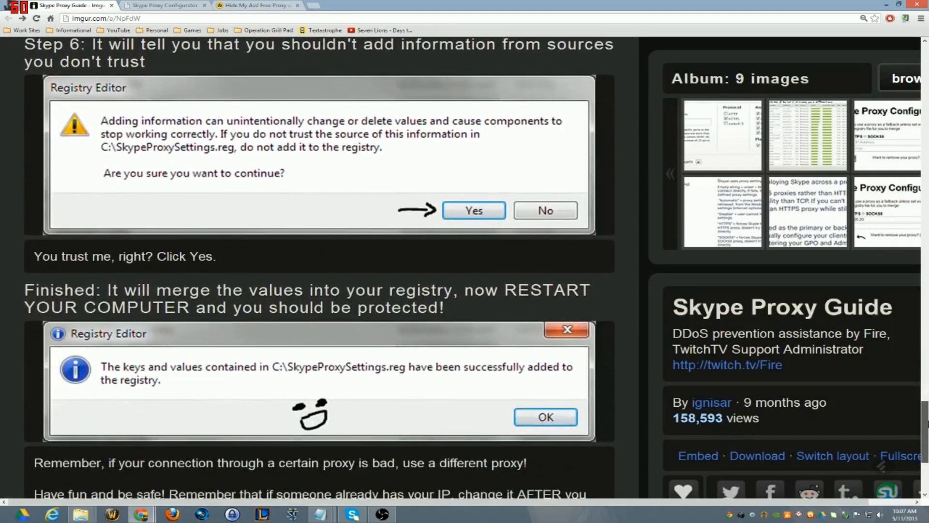
{"action": "scroll", "scroll_direction": "down", "scroll_amount": 3}
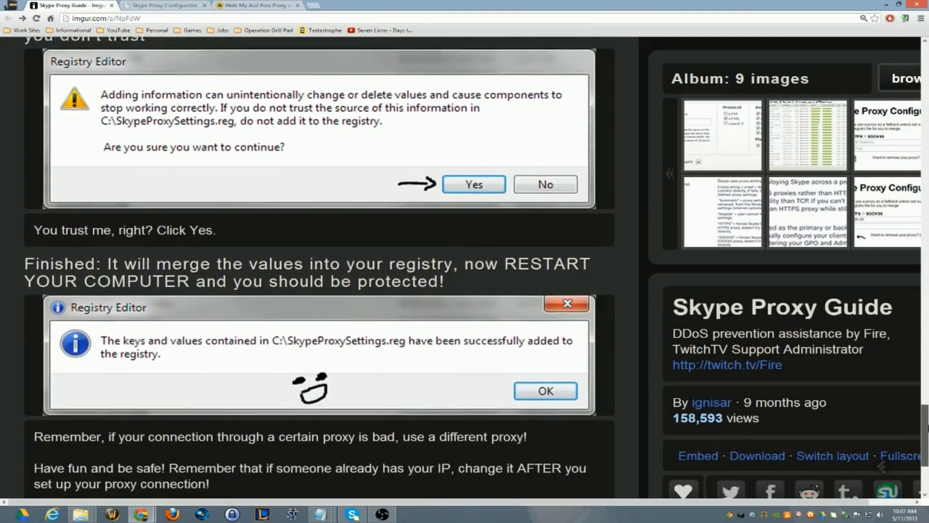
{"action": "scroll", "scroll_direction": "down", "scroll_amount": 3}
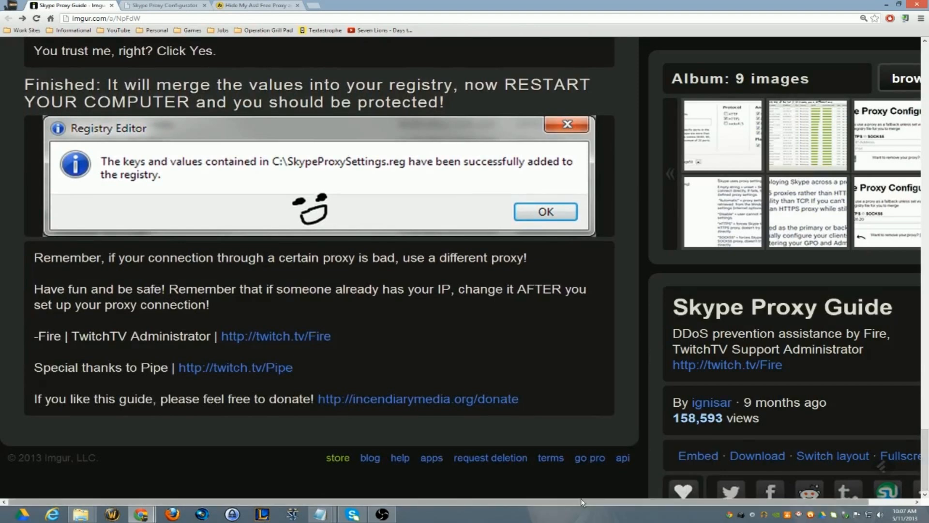
{"action": "mouse_move", "coordinate": [616, 416]}
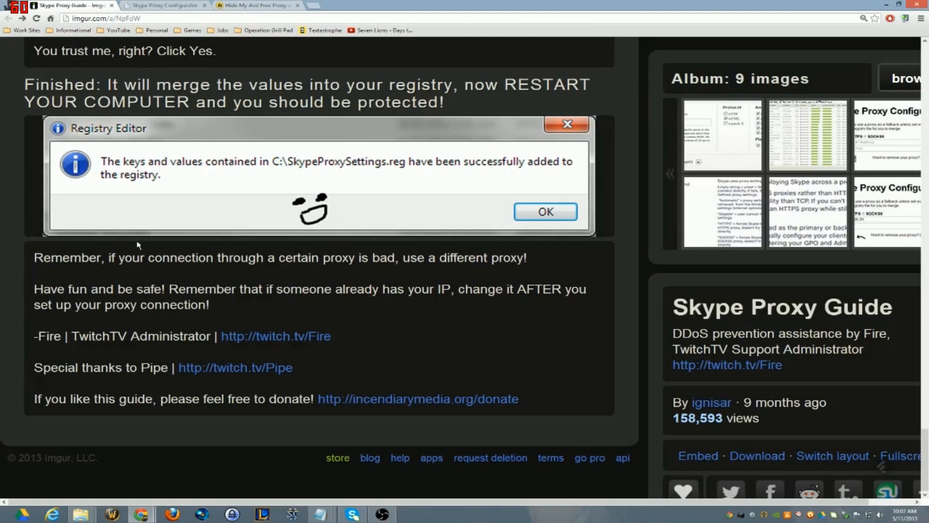
{"action": "mouse_move", "coordinate": [214, 299]}
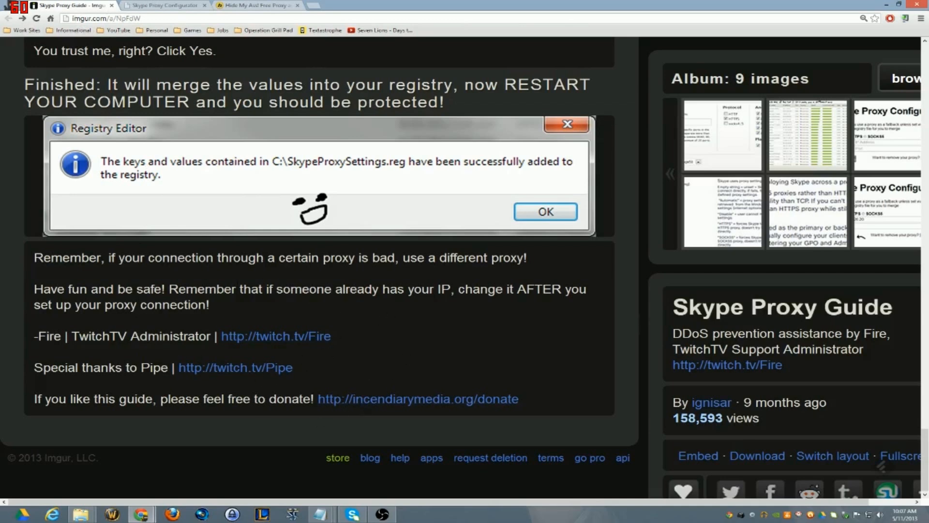
{"action": "mouse_move", "coordinate": [431, 302]}
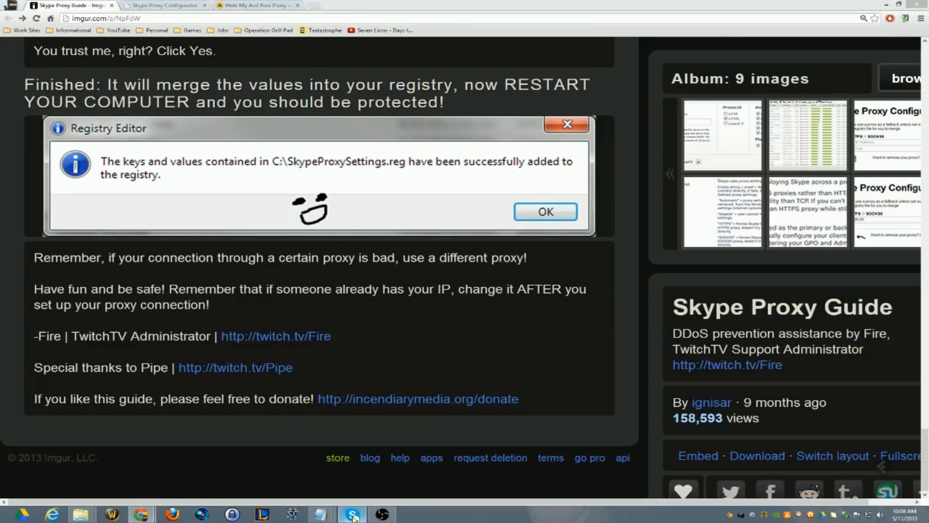
- Inspect Skype's Tools > Connection options HTTPS proxy on port 3128, then cancel
{"action": "left_click", "coordinate": [352, 512]}
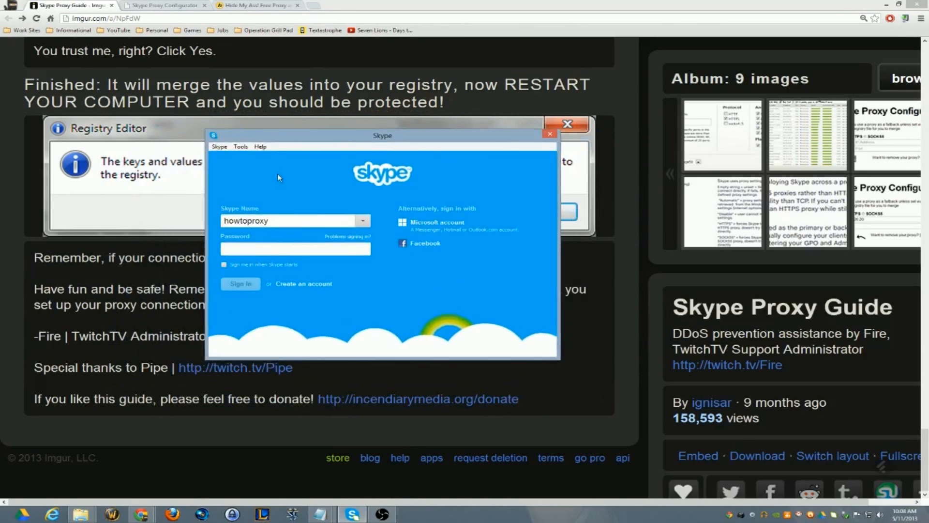
{"action": "left_click", "coordinate": [240, 147]}
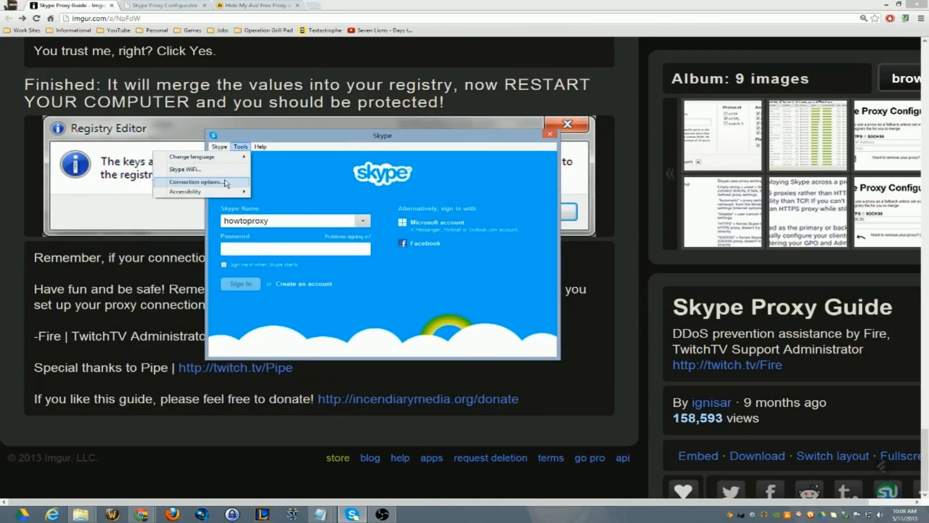
{"action": "left_click", "coordinate": [203, 181]}
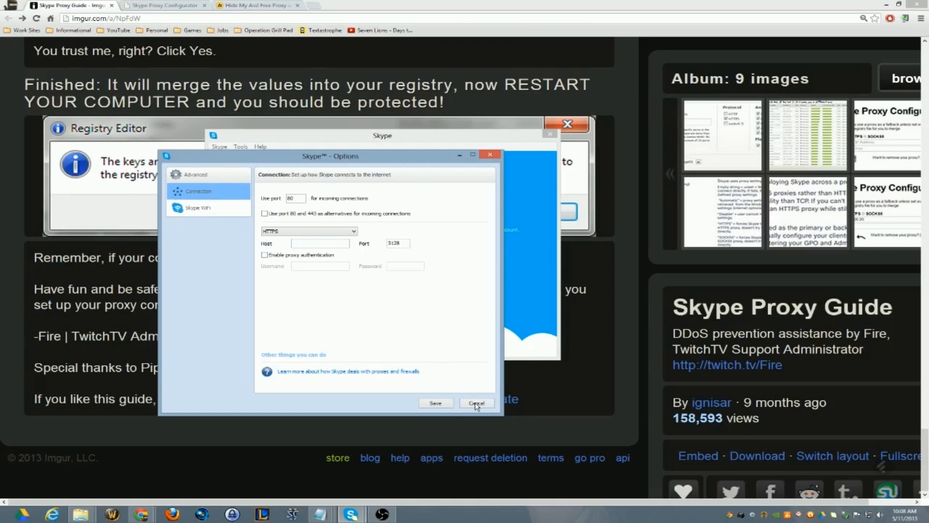
{"action": "left_click", "coordinate": [476, 403]}
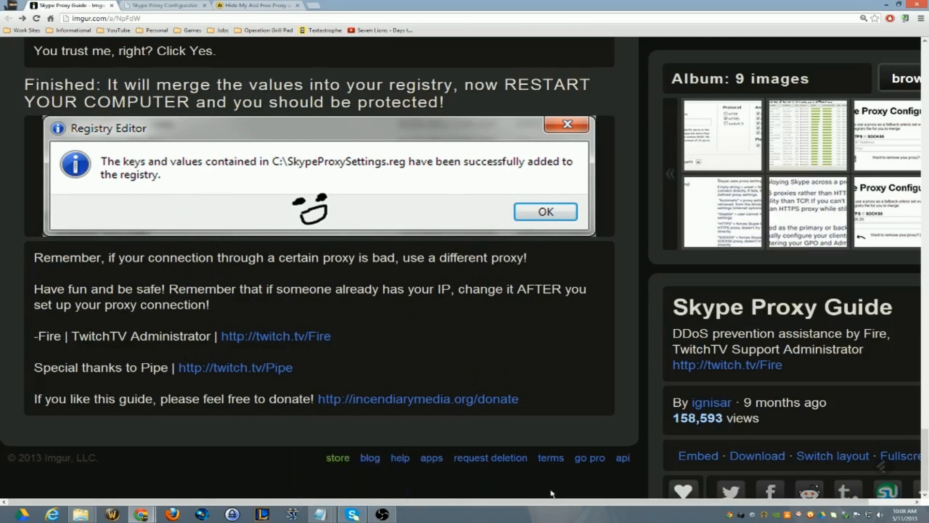
{"action": "mouse_move", "coordinate": [412, 341]}
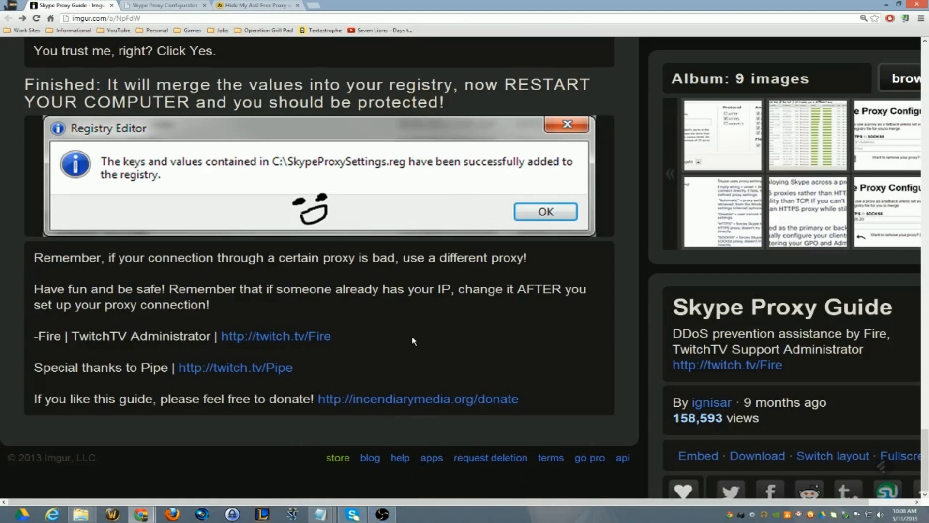
- Glance at the Skype Proxy Configurator tab, then switch to the Hide My Ass tab
{"action": "left_click", "coordinate": [163, 5]}
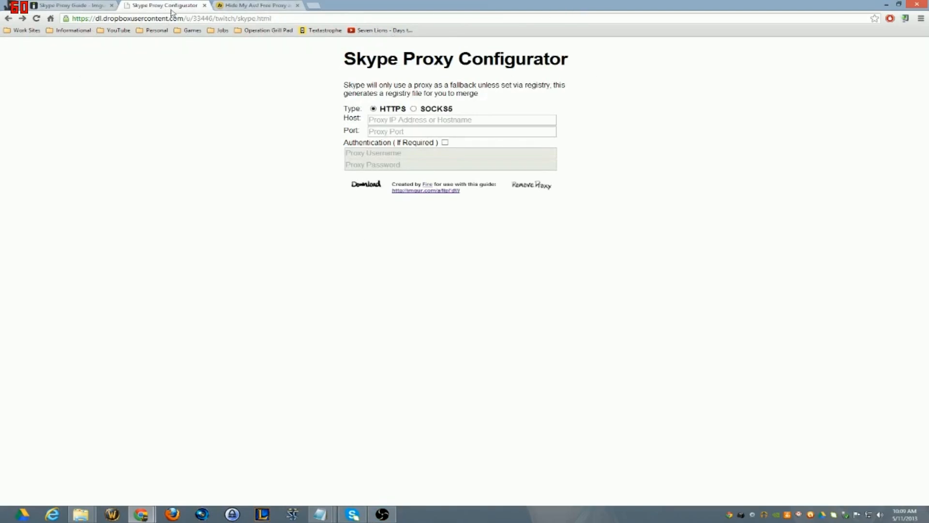
{"action": "left_click", "coordinate": [65, 5]}
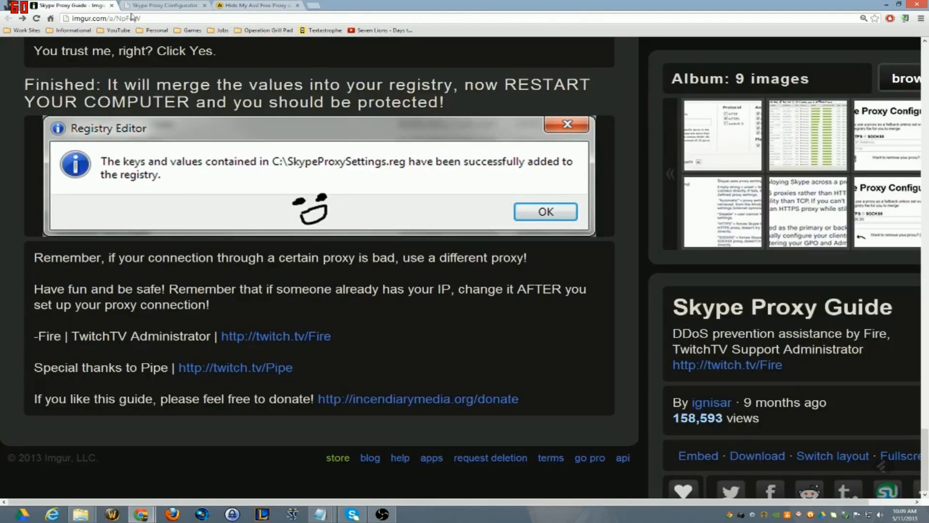
{"action": "left_click", "coordinate": [163, 5]}
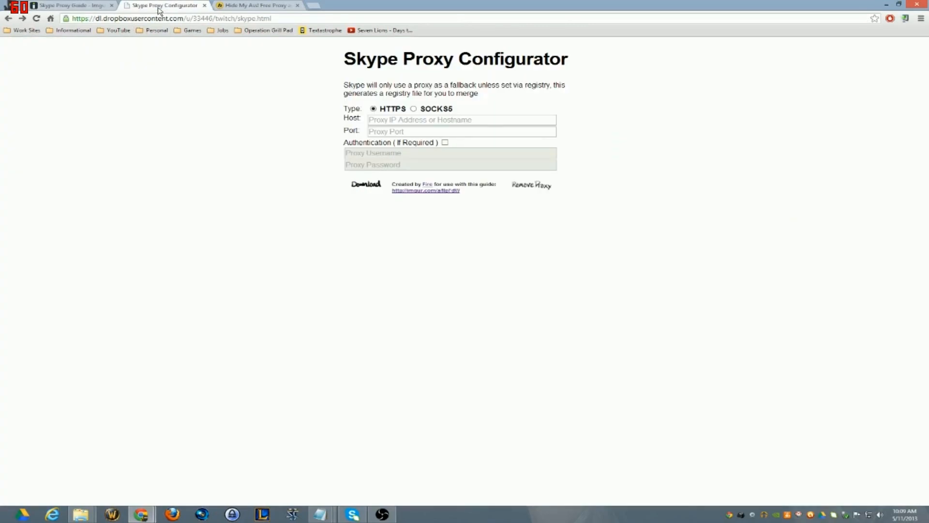
{"action": "left_click", "coordinate": [258, 5]}
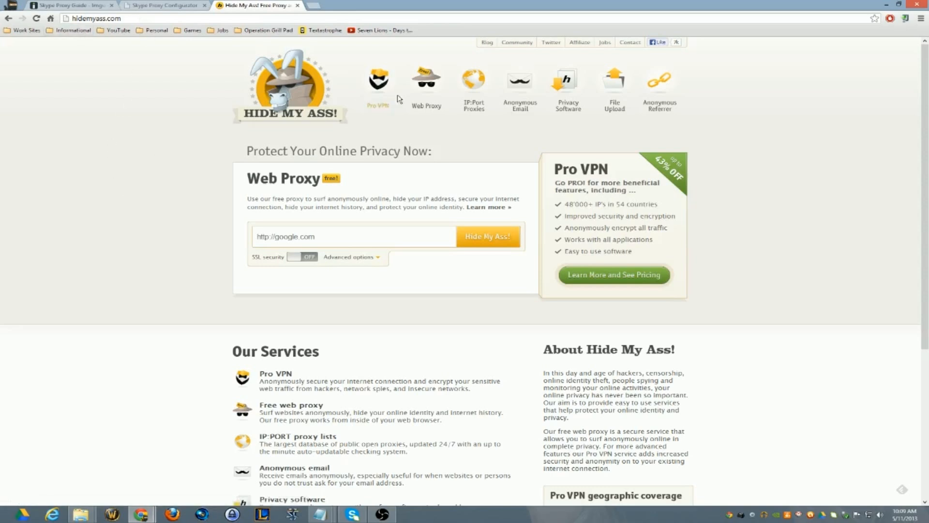
- Filter IP:Port proxies to United States, HTTPS, high anonymity, fast speed, and update results
{"action": "left_click", "coordinate": [473, 89]}
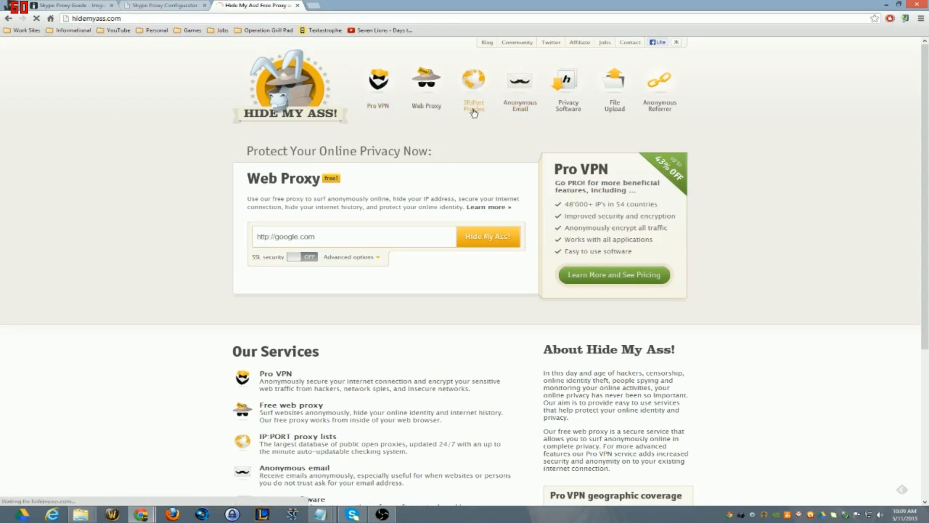
{"action": "left_click", "coordinate": [473, 82]}
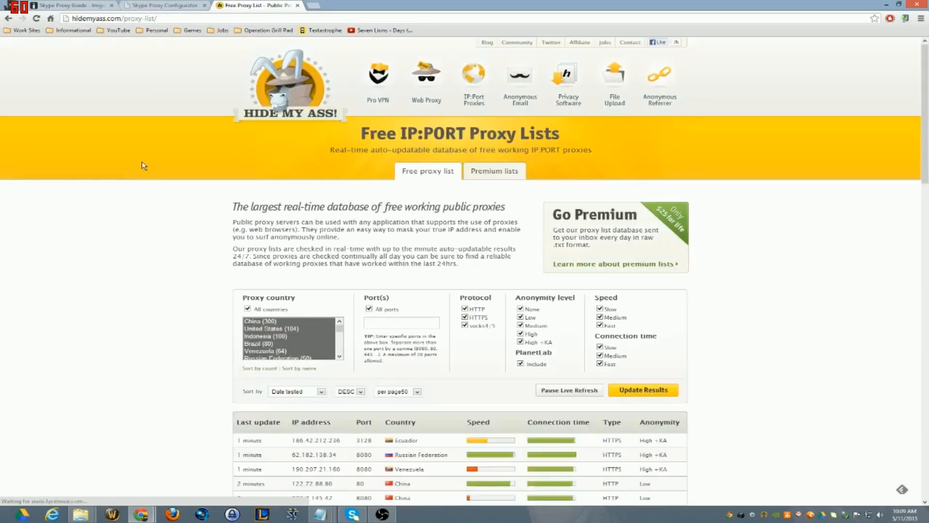
{"action": "scroll", "scroll_direction": "down", "scroll_amount": 3}
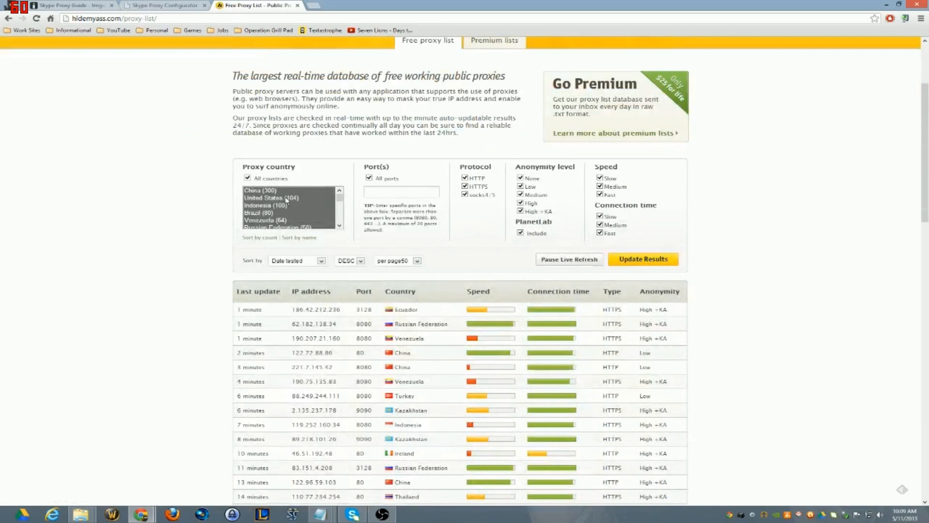
{"action": "left_click", "coordinate": [271, 198]}
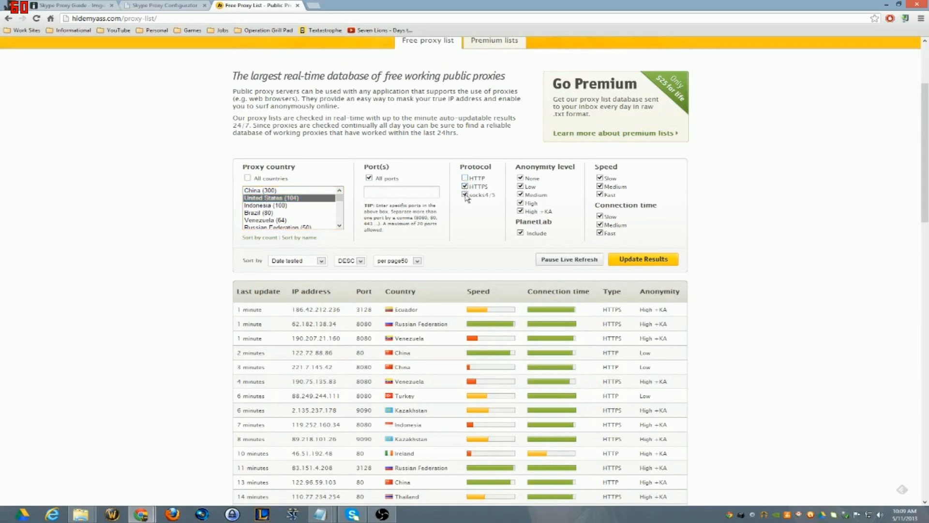
{"action": "left_click", "coordinate": [464, 195]}
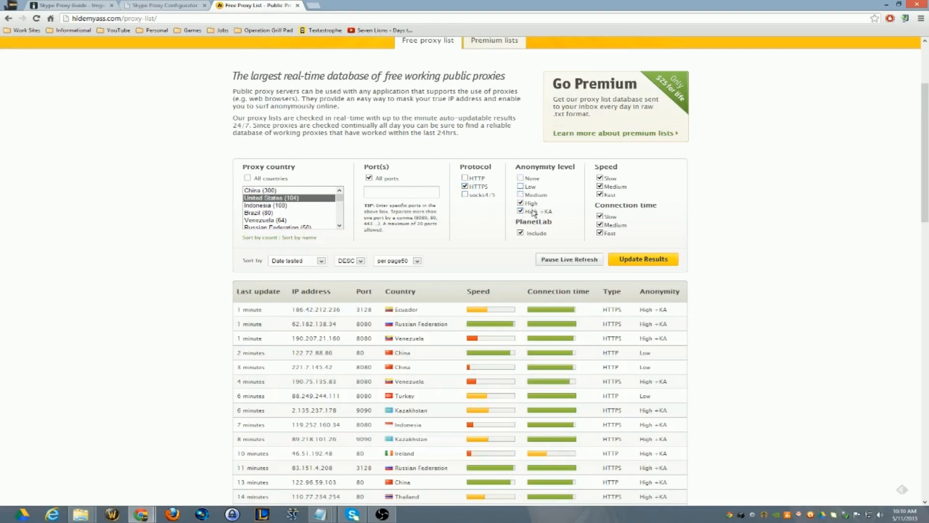
{"action": "left_click", "coordinate": [600, 179]}
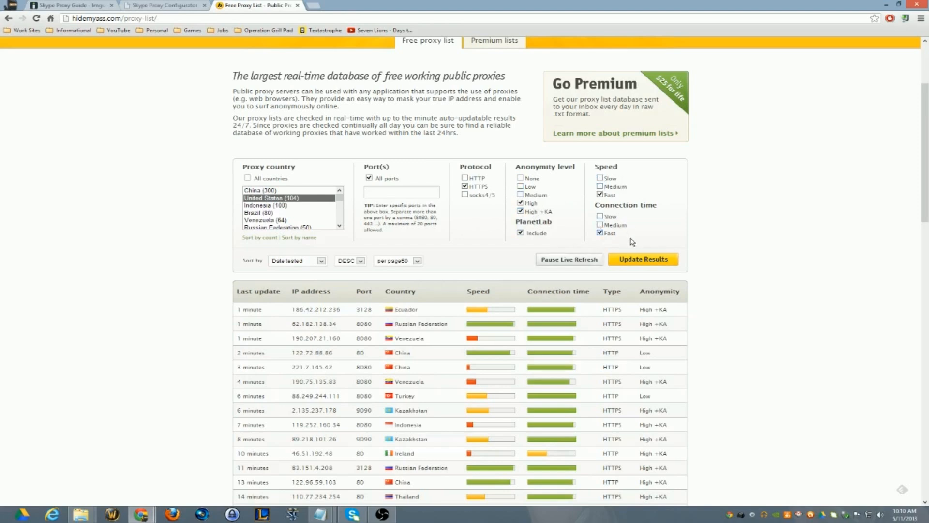
{"action": "left_click", "coordinate": [642, 259]}
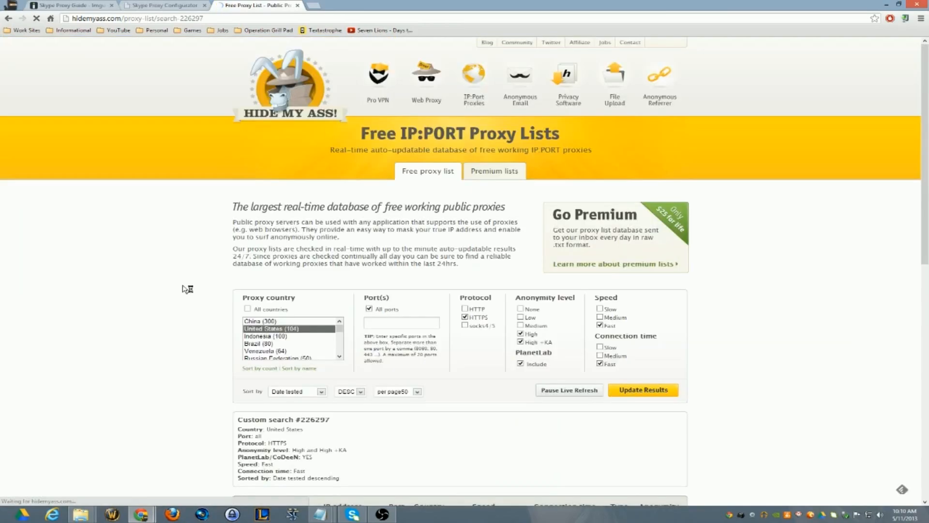
- Select and copy the IP 173.45.115.172 from the second result row
{"action": "scroll", "scroll_direction": "down", "scroll_amount": 3}
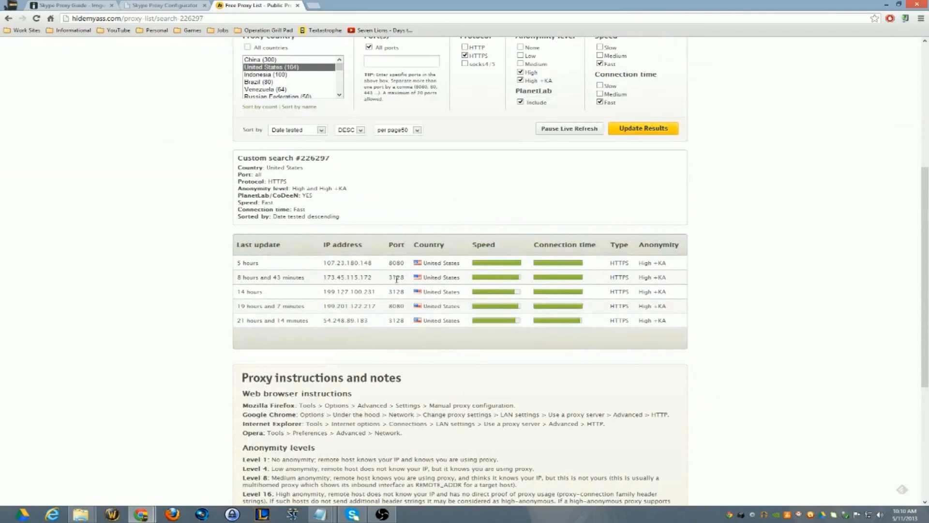
{"action": "double_click", "coordinate": [395, 277]}
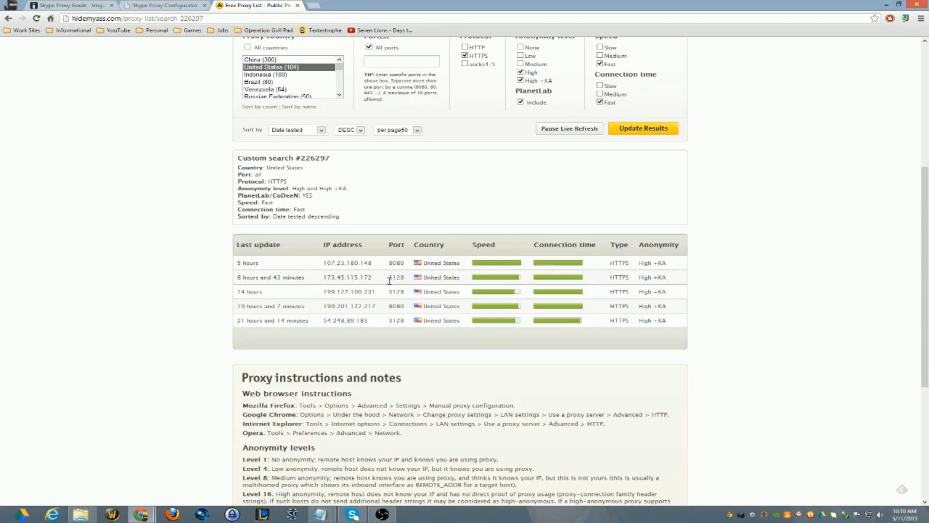
{"action": "mouse_move", "coordinate": [389, 290]}
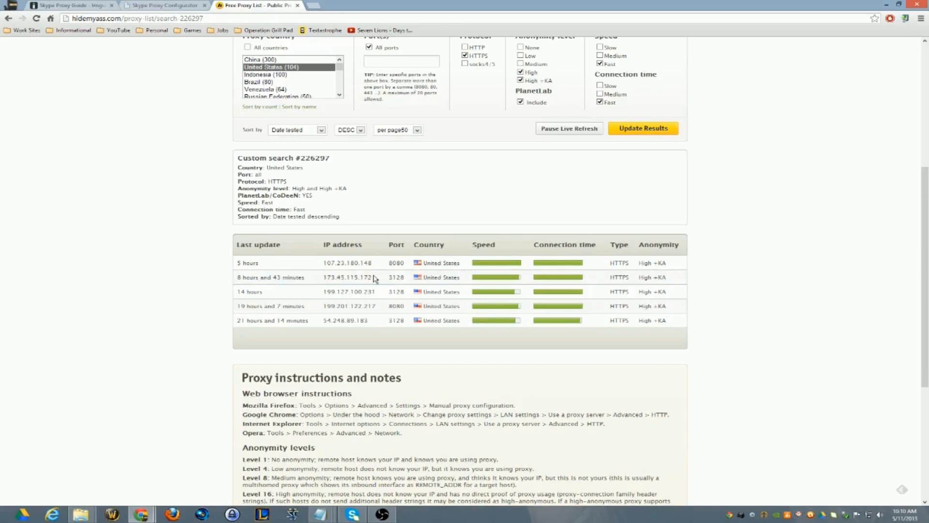
{"action": "double_click", "coordinate": [346, 277]}
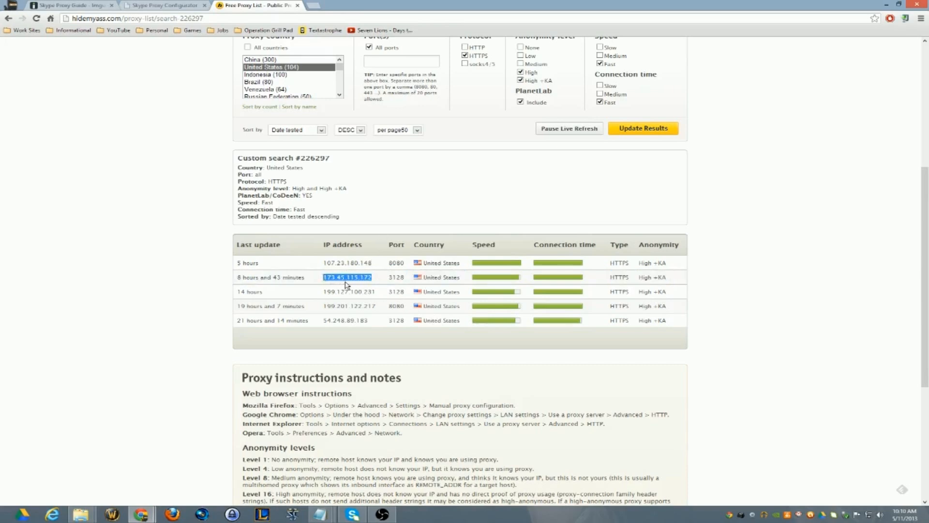
- Enter host 173.45.115.172 and port 3128 in the configurator and download the .reg file
{"action": "left_click", "coordinate": [164, 6]}
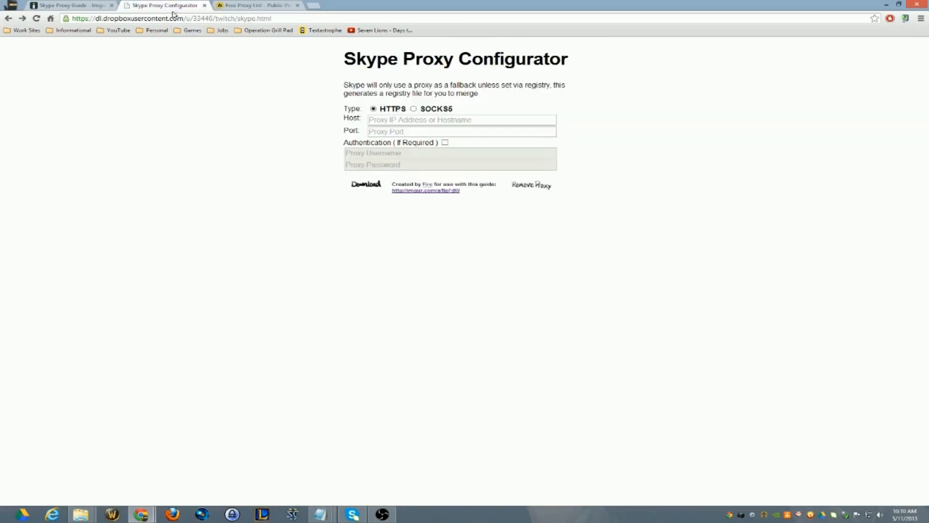
{"action": "type", "text": "173.45.115.172"}
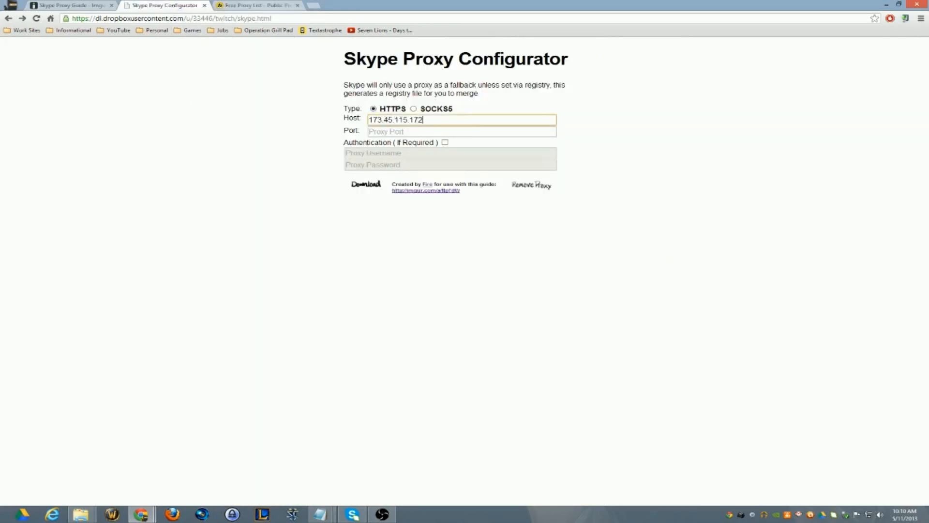
{"action": "left_click", "coordinate": [258, 5]}
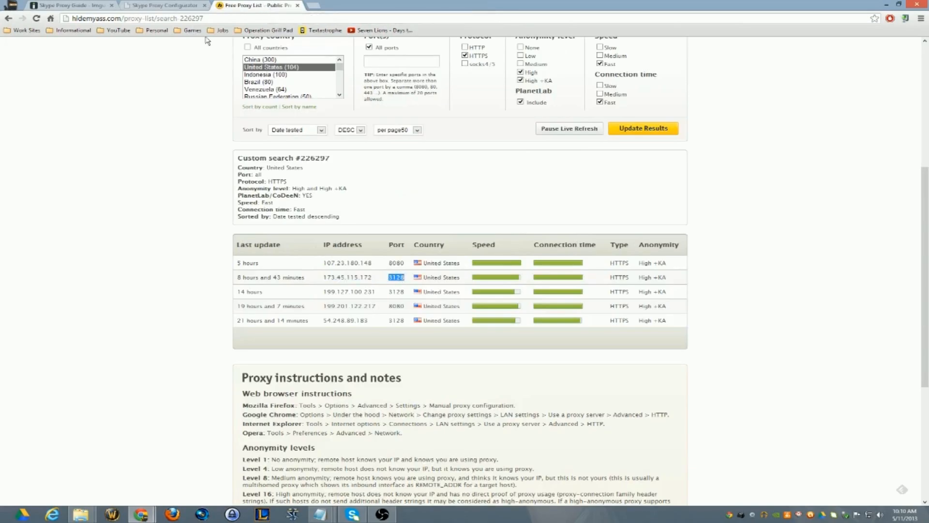
{"action": "left_click", "coordinate": [163, 5]}
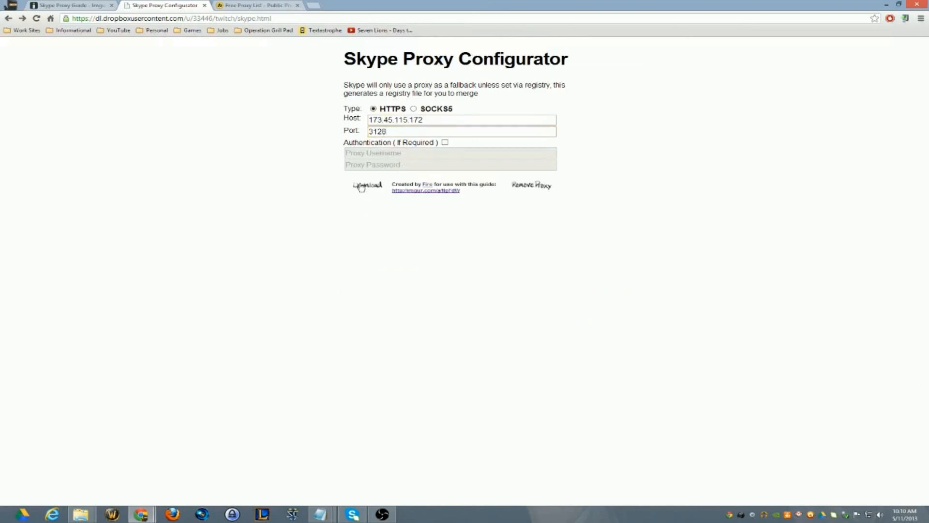
{"action": "left_click", "coordinate": [367, 185]}
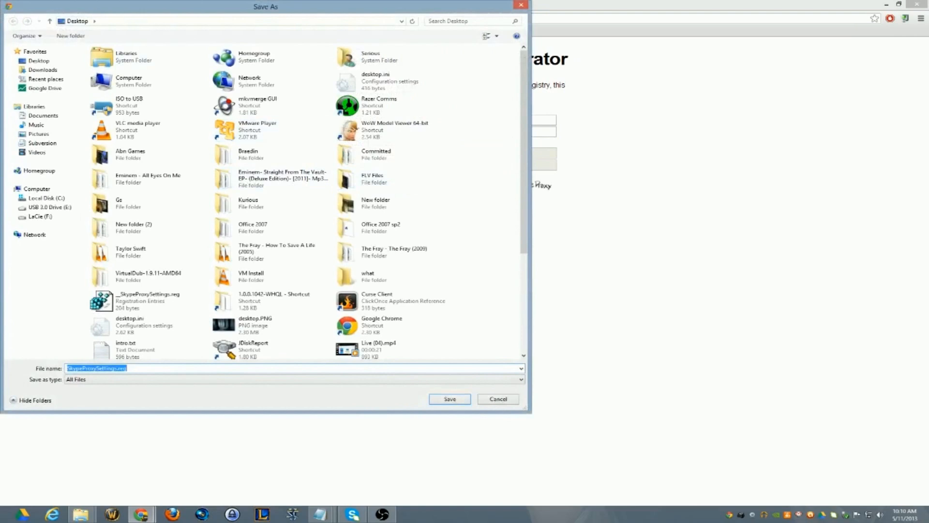
- Name the file __SkypeProxySettings.reg and save it to the Desktop
{"action": "left_click", "coordinate": [39, 61]}
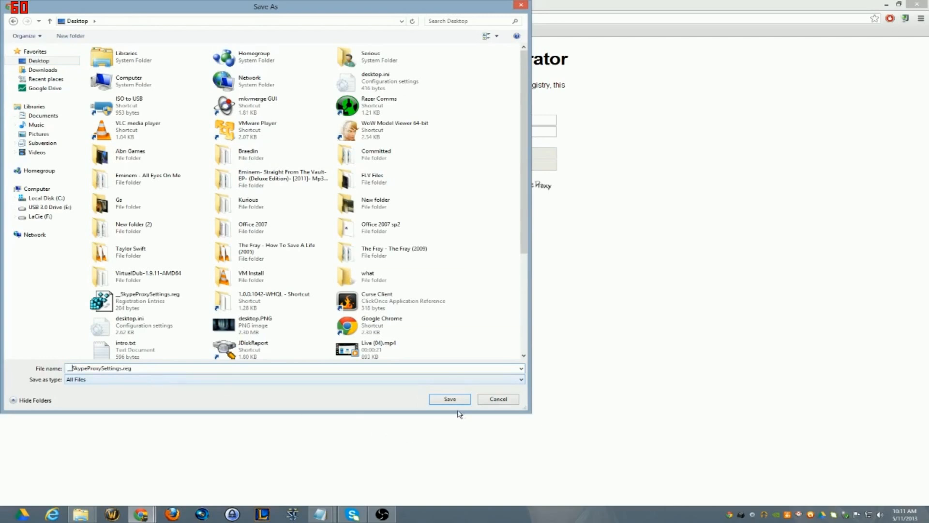
{"action": "left_click", "coordinate": [449, 398]}
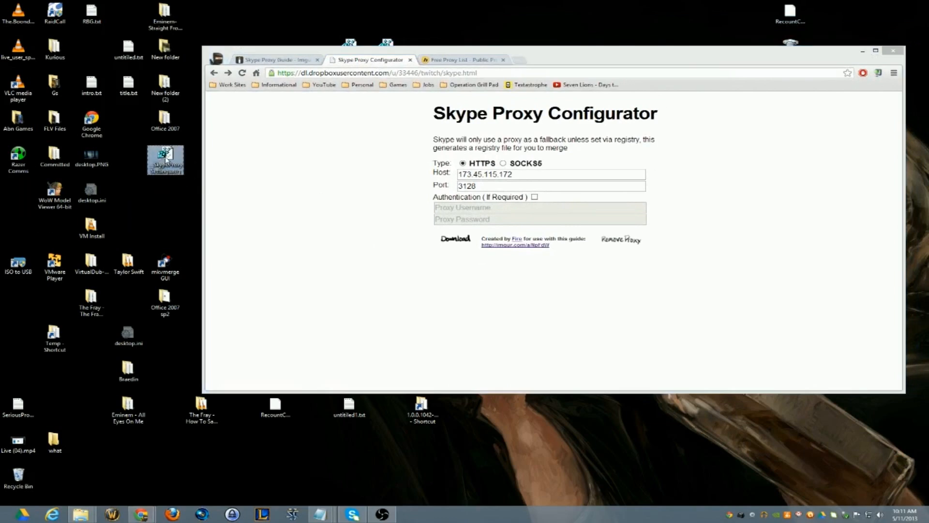
- Open the .reg file in Notepad and check ProxyAddress 173.45.115.172:3128
{"action": "right_click", "coordinate": [166, 158]}
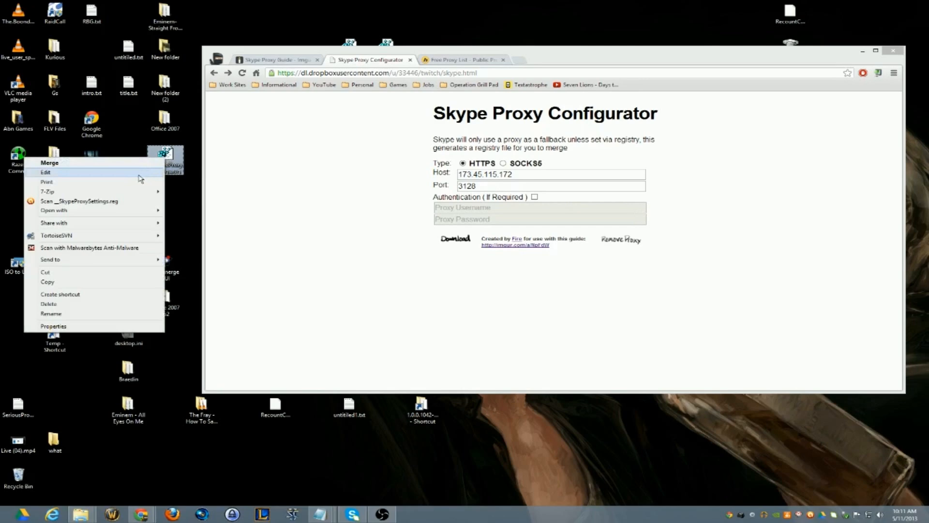
{"action": "left_click", "coordinate": [45, 172]}
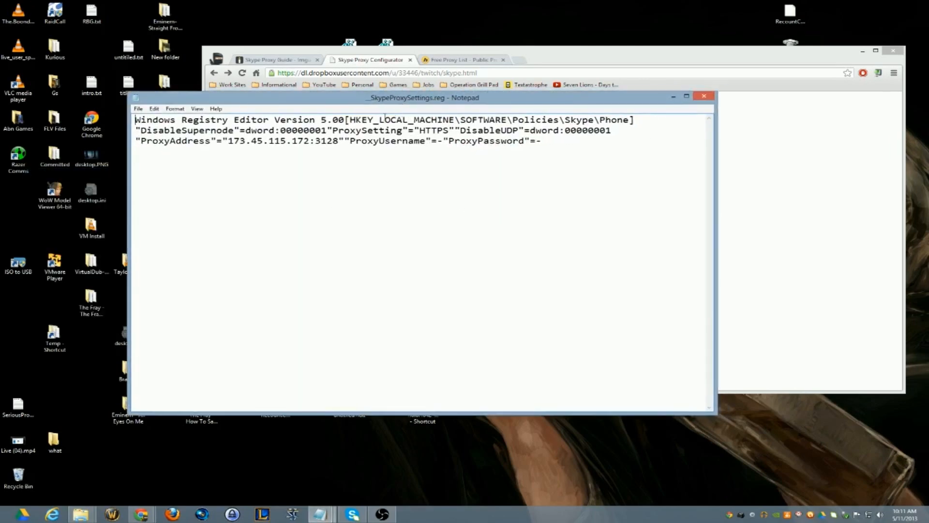
{"action": "left_click_drag", "start_coordinate": [348, 119], "coordinate": [633, 119]}
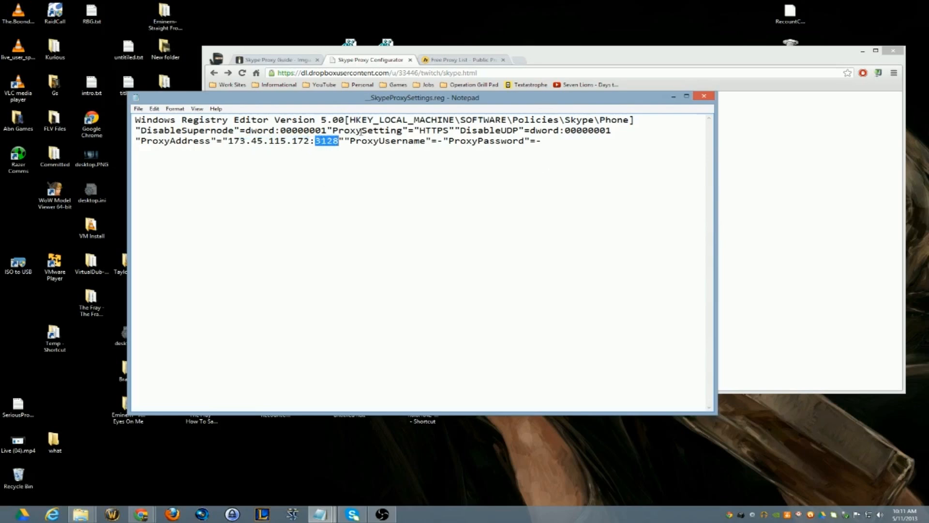
{"action": "left_click_drag", "start_coordinate": [342, 140], "coordinate": [541, 141]}
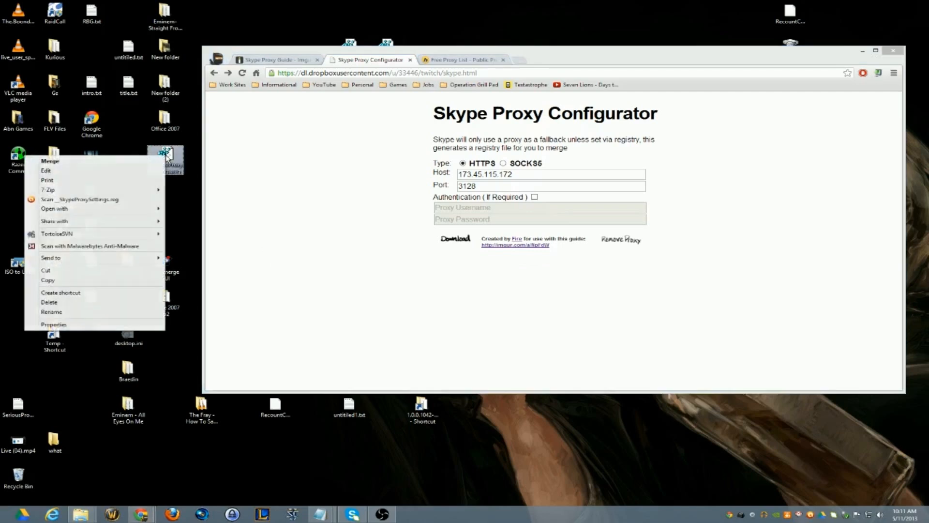
- Merge _SkypeProxySettings.reg into the registry, confirming the prompt and the success message
{"action": "left_click", "coordinate": [165, 159]}
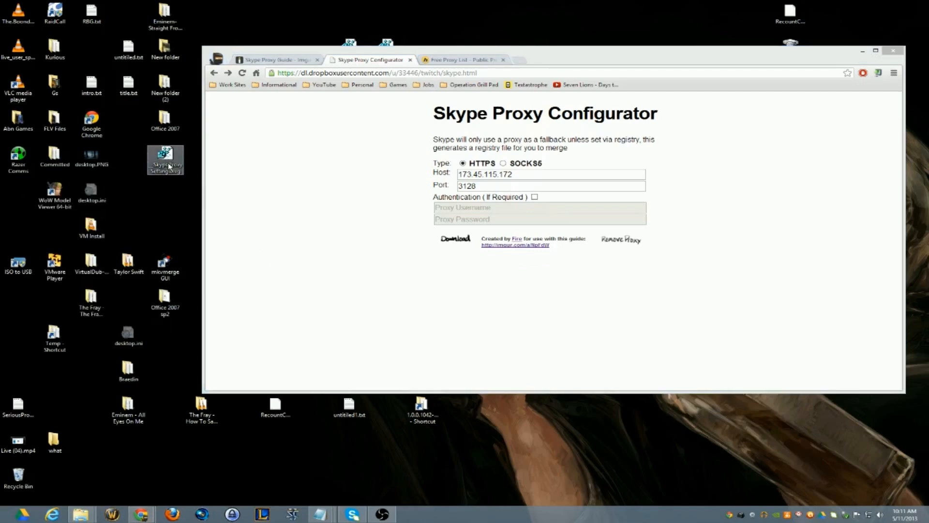
{"action": "double_click", "coordinate": [166, 156]}
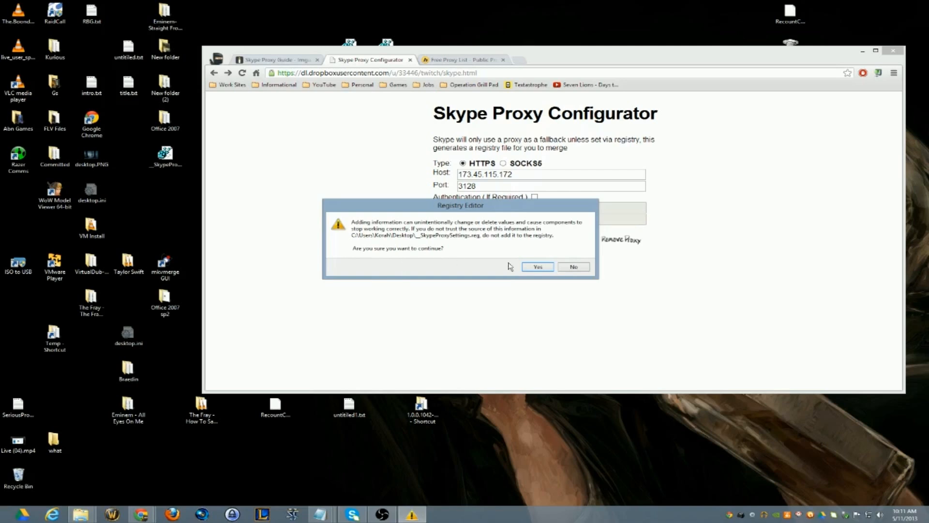
{"action": "left_click", "coordinate": [536, 266]}
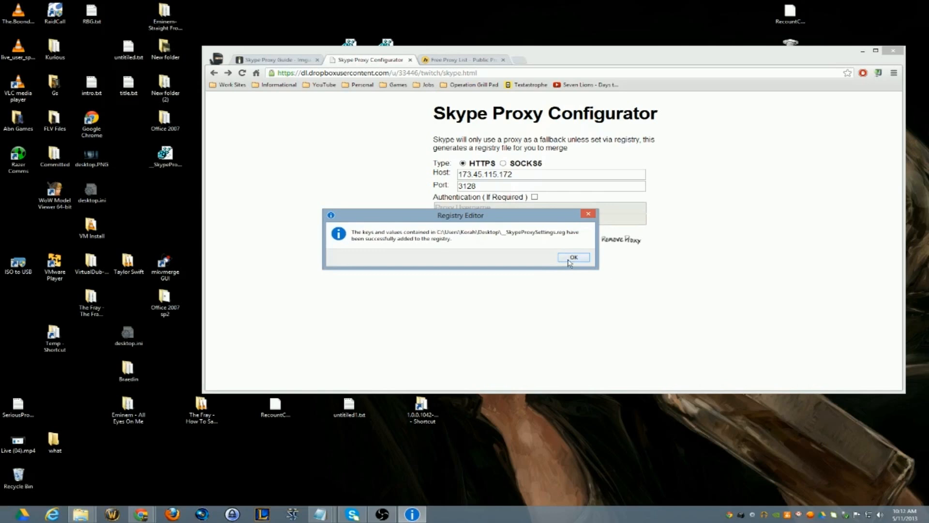
{"action": "left_click", "coordinate": [572, 256]}
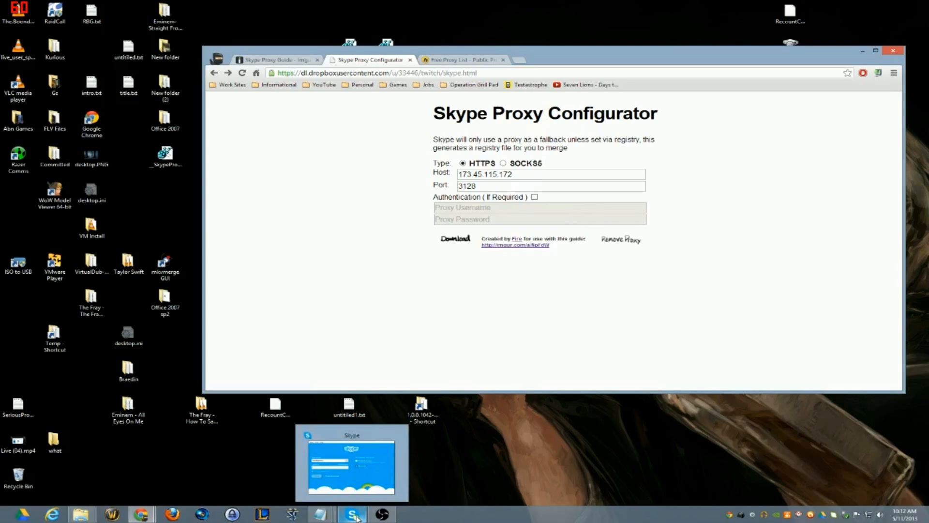
- Quit Skype from its taskbar menu, confirm, and let it restart
{"action": "right_click", "coordinate": [352, 514]}
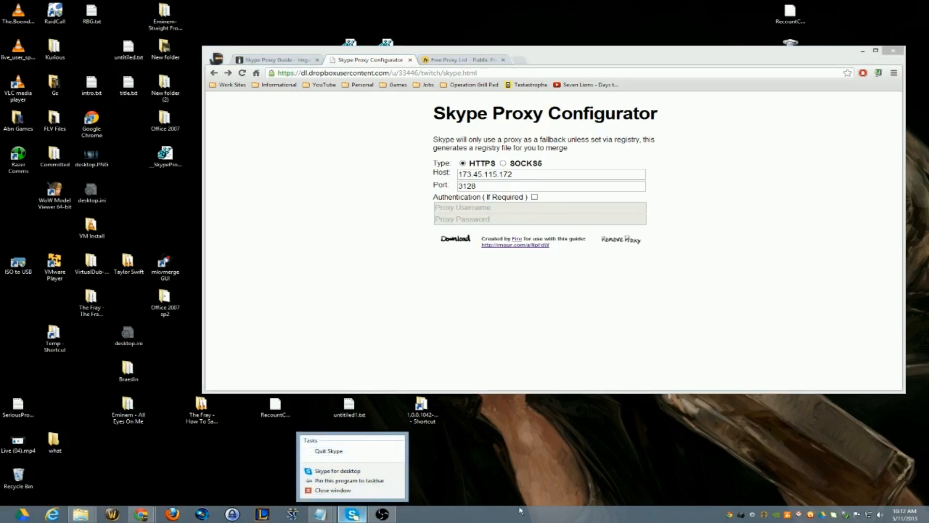
{"action": "mouse_move", "coordinate": [794, 509]}
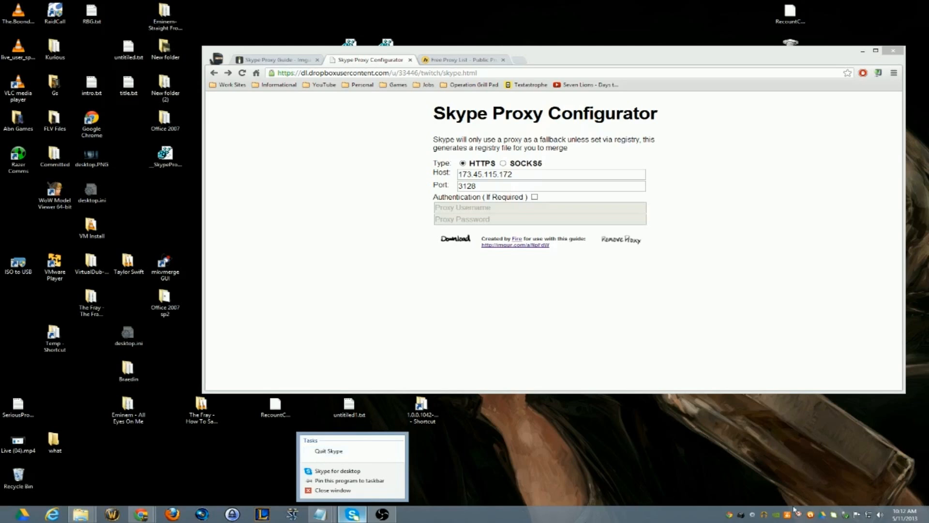
{"action": "left_click", "coordinate": [350, 475]}
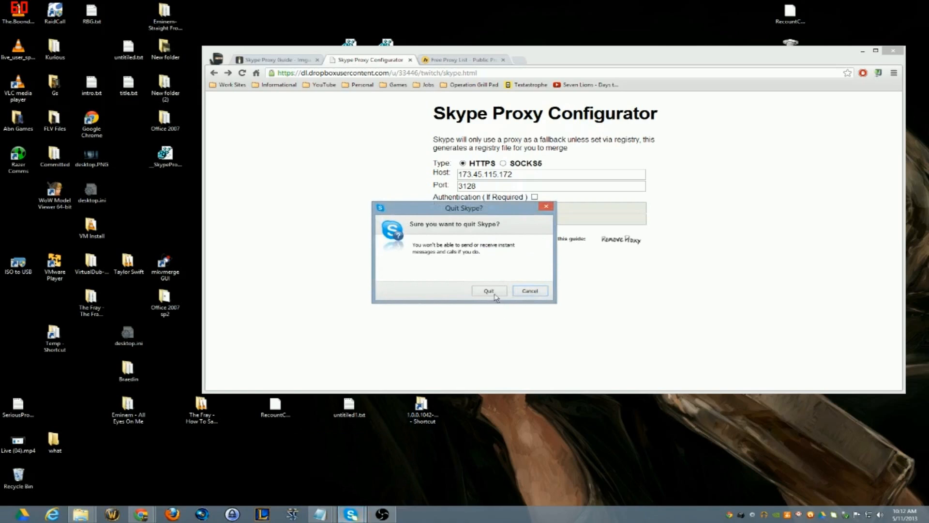
{"action": "left_click", "coordinate": [488, 291]}
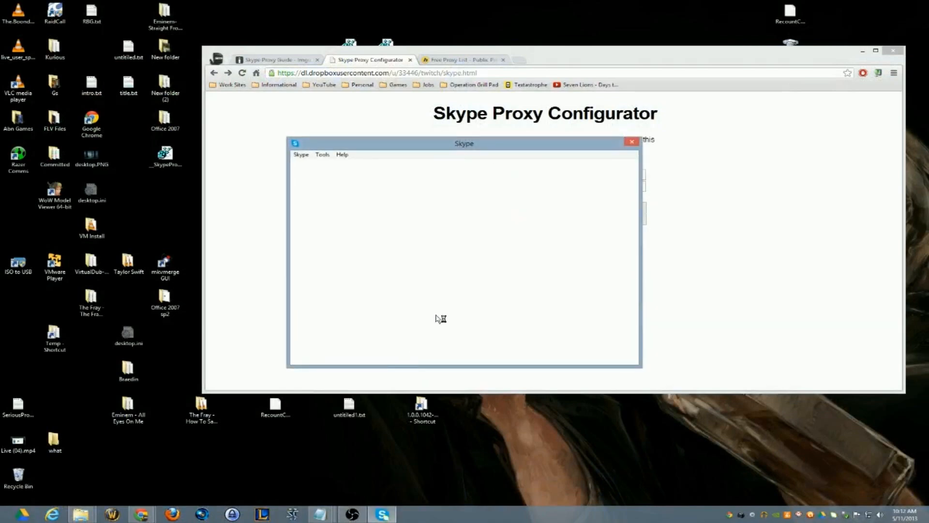
- Enter the password, sign in as howtoproxy, and show the main contacts window
{"action": "left_click", "coordinate": [322, 154]}
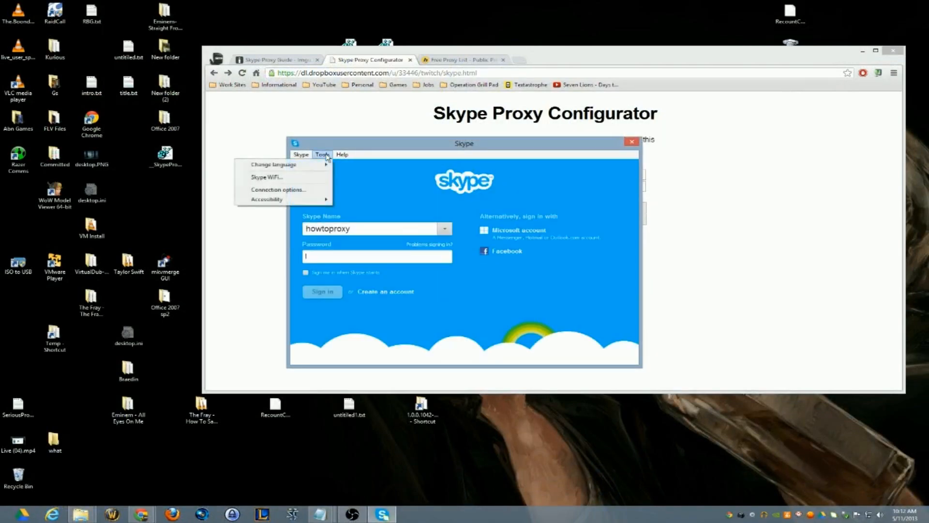
{"action": "left_click", "coordinate": [279, 190]}
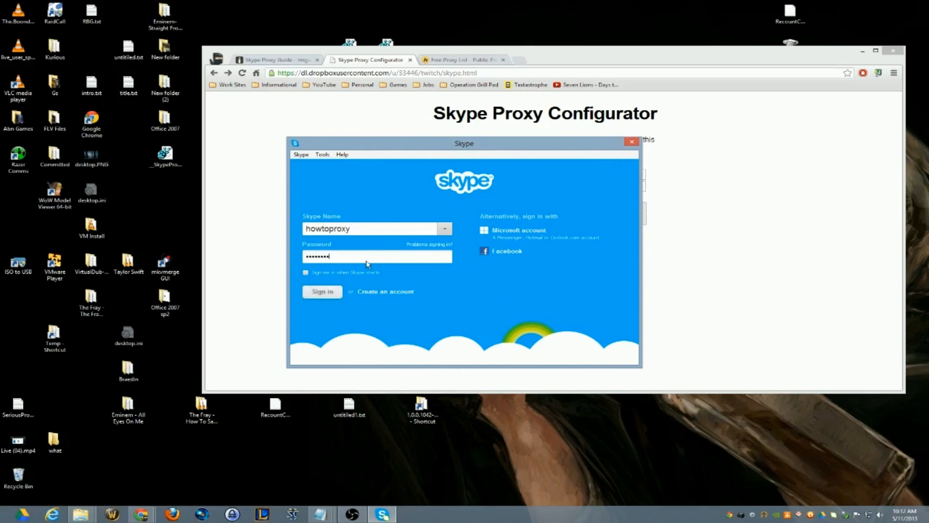
{"action": "left_click", "coordinate": [322, 291]}
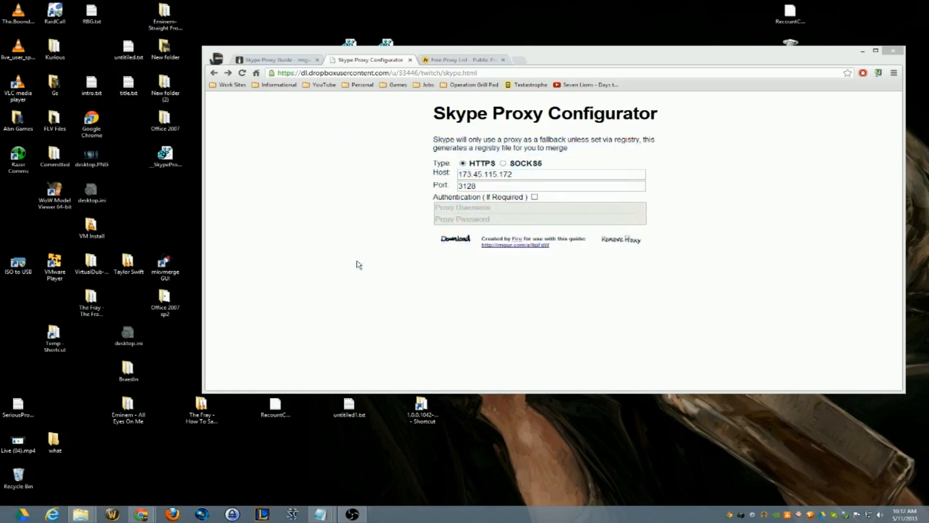
{"action": "left_click", "coordinate": [383, 513]}
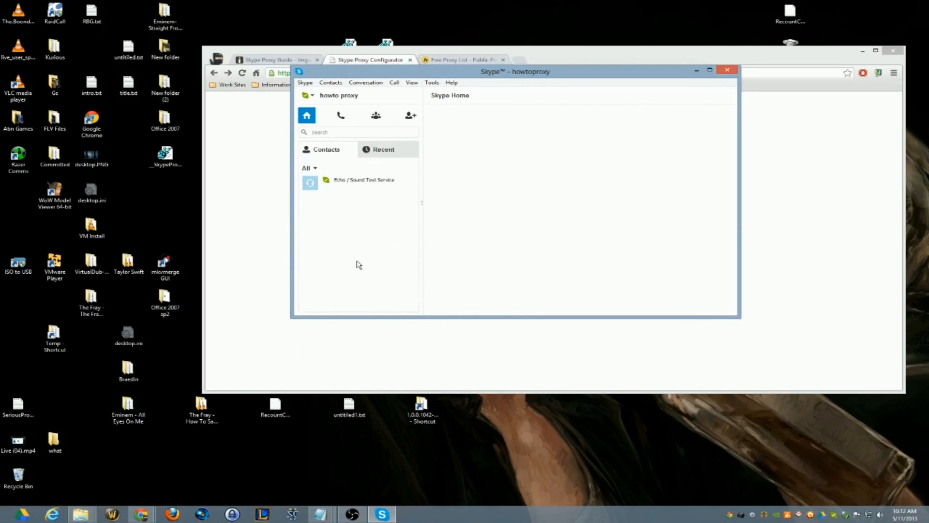
- Arrange the Skype window over Chrome's HideMyAss free proxy list tab
{"action": "left_click_drag", "start_coordinate": [514, 71], "coordinate": [373, 154]}
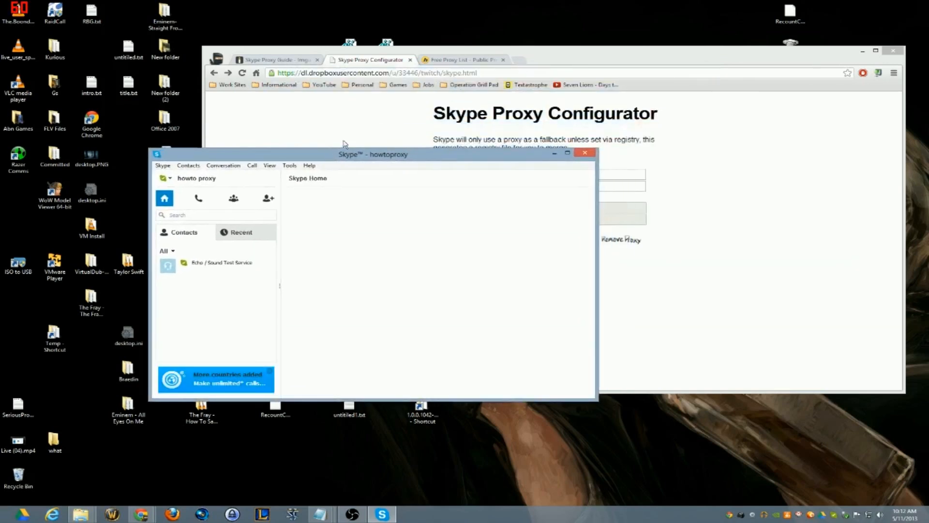
{"action": "left_click", "coordinate": [462, 59]}
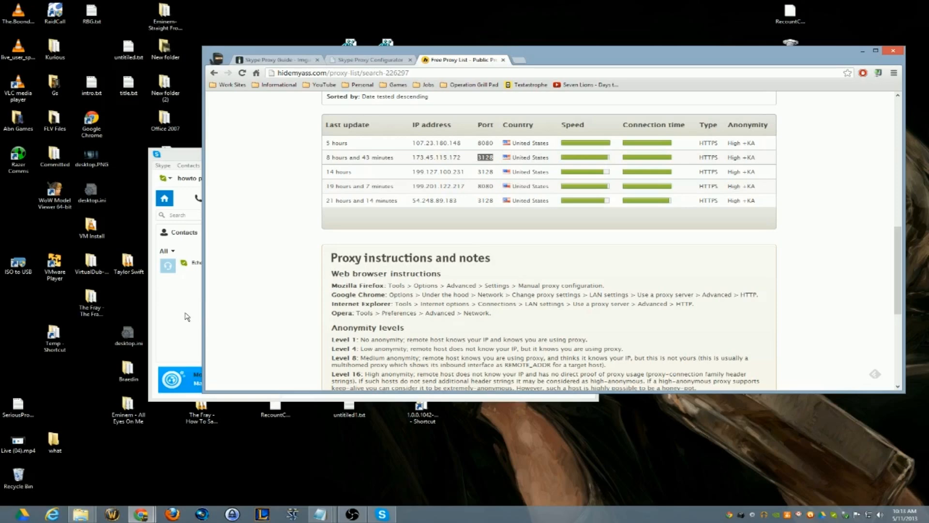
{"action": "left_click", "coordinate": [382, 514]}
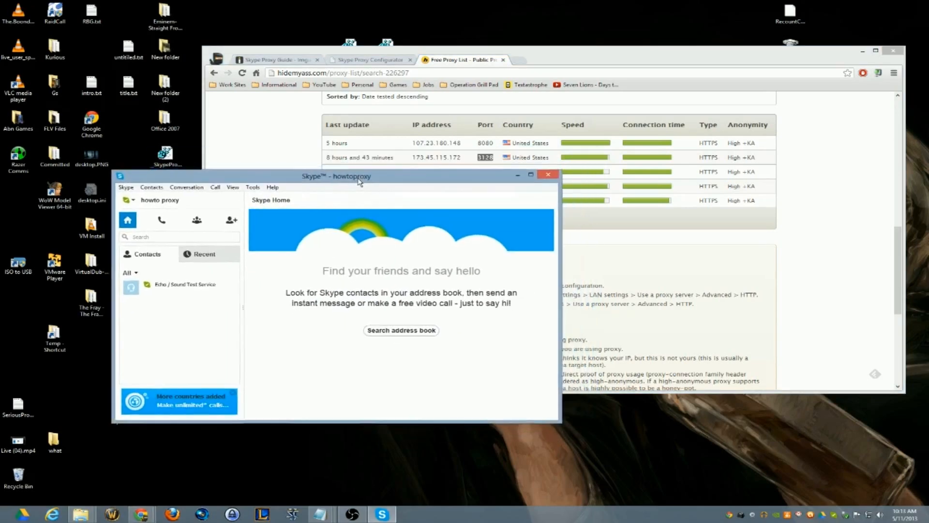
{"action": "left_click_drag", "start_coordinate": [337, 175], "coordinate": [329, 174]}
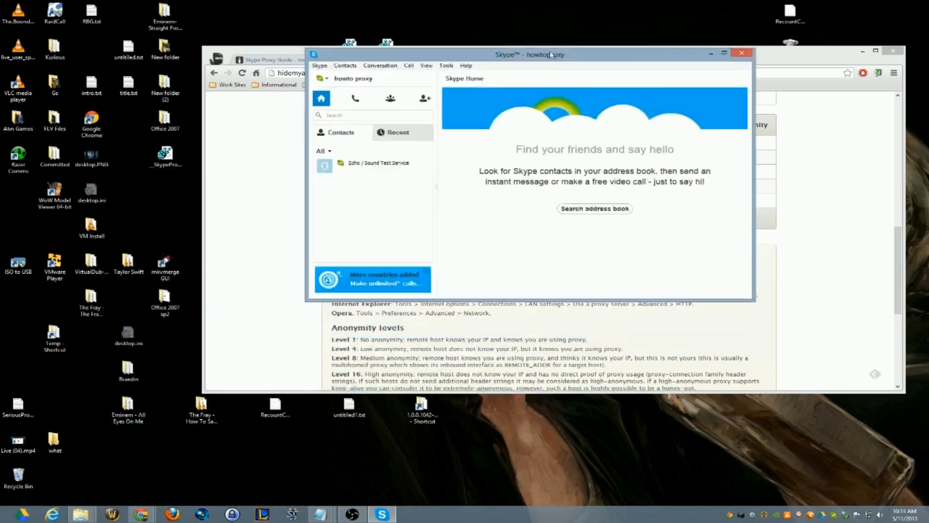
- Confirm Skype's Advanced > Connection options show HTTPS proxy 173.45.115.172, port 3128
{"action": "left_click", "coordinate": [357, 124]}
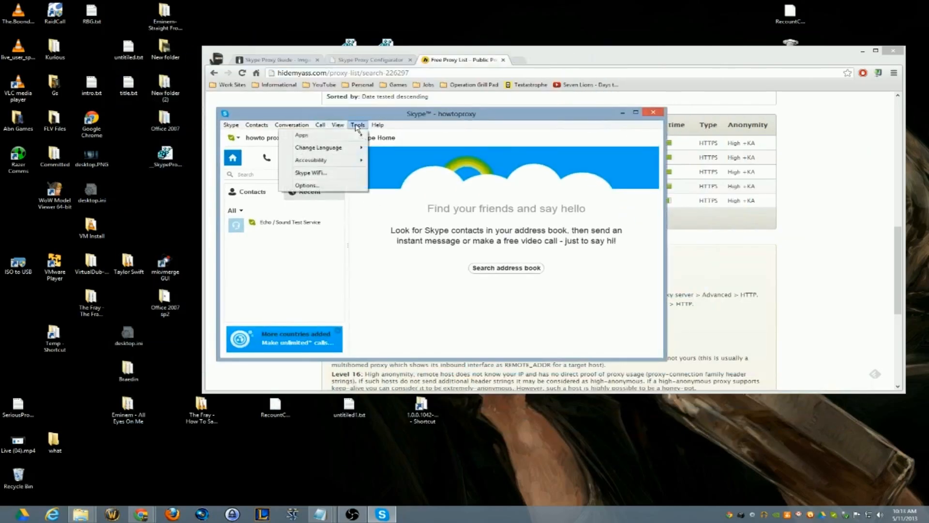
{"action": "left_click", "coordinate": [307, 185]}
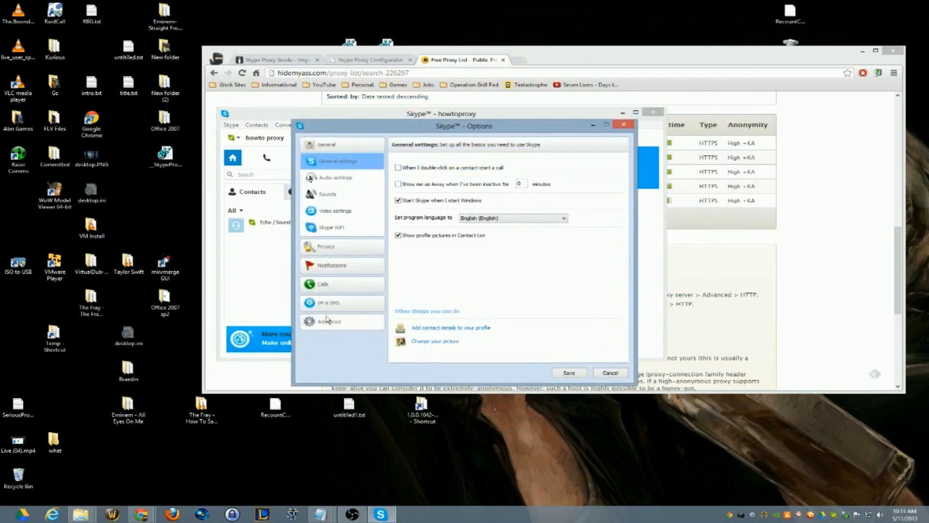
{"action": "left_click", "coordinate": [330, 320]}
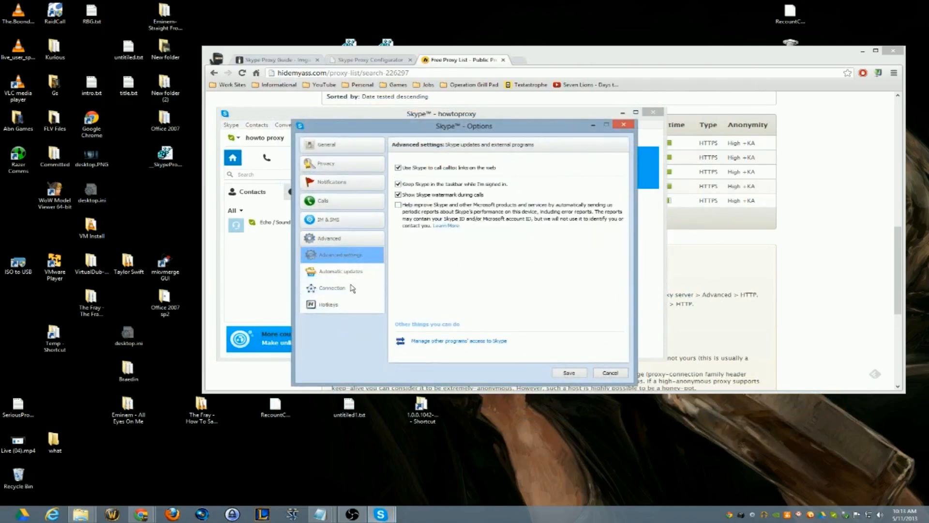
{"action": "left_click", "coordinate": [333, 288]}
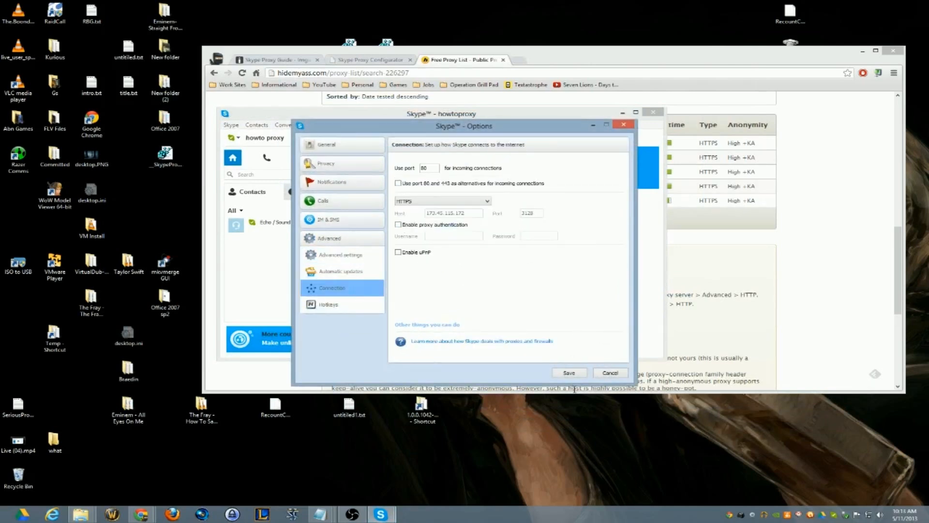
{"action": "left_click", "coordinate": [610, 372]}
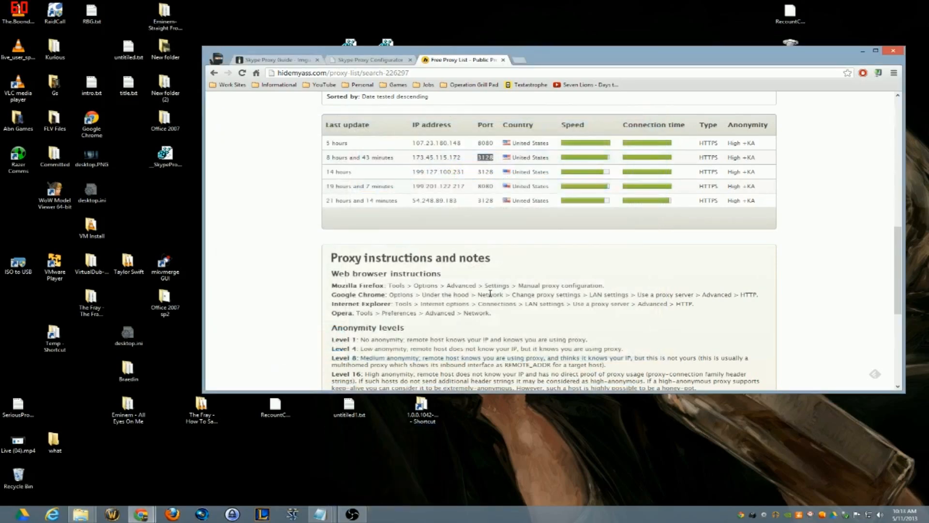
- Return to the Skype Proxy Configurator tab holding 173.45.115.172:3128
{"action": "left_click", "coordinate": [368, 60]}
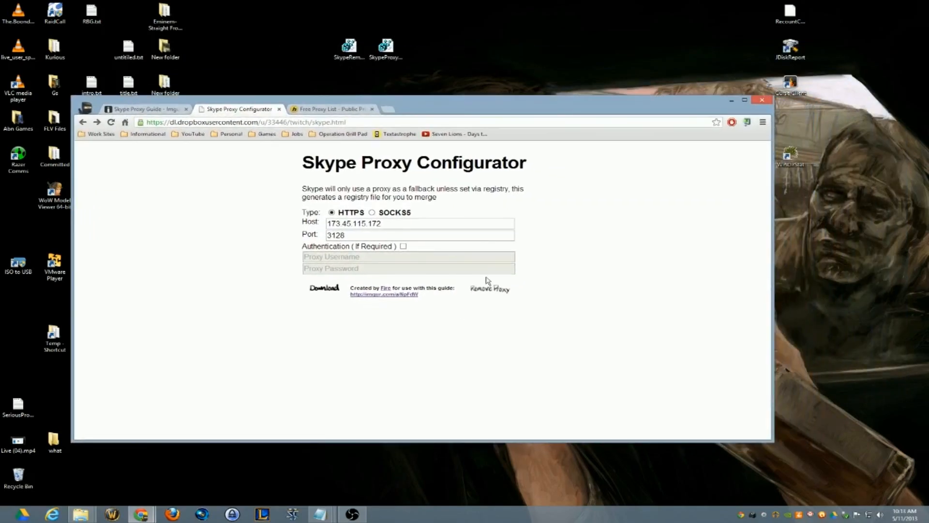
{"action": "mouse_move", "coordinate": [504, 279]}
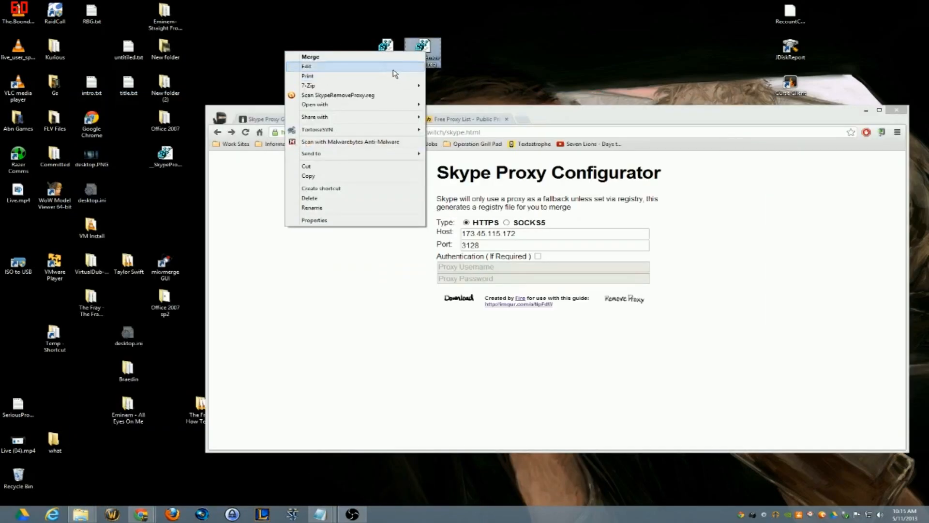
- Open SkypeRemoveProxy.reg in Notepad and inspect its proxy deletion entries
{"action": "left_click", "coordinate": [306, 65]}
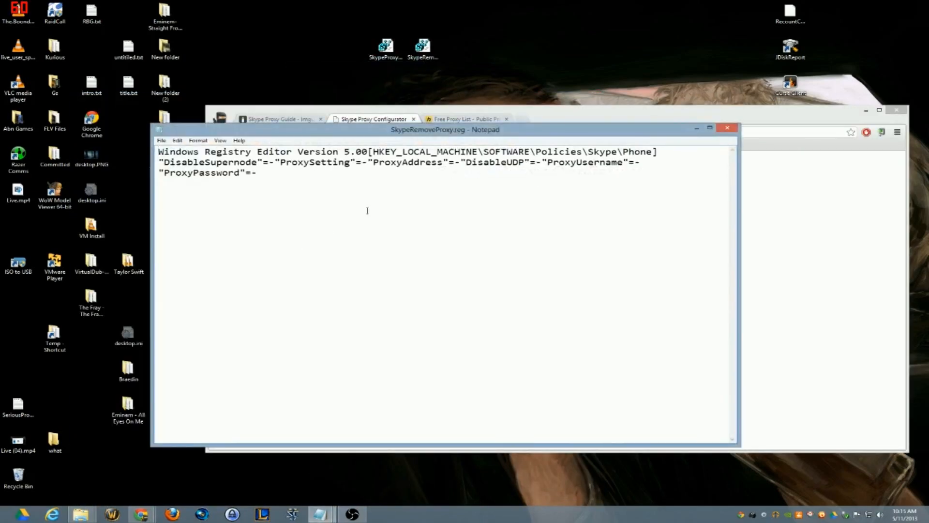
{"action": "left_click", "coordinate": [258, 173]}
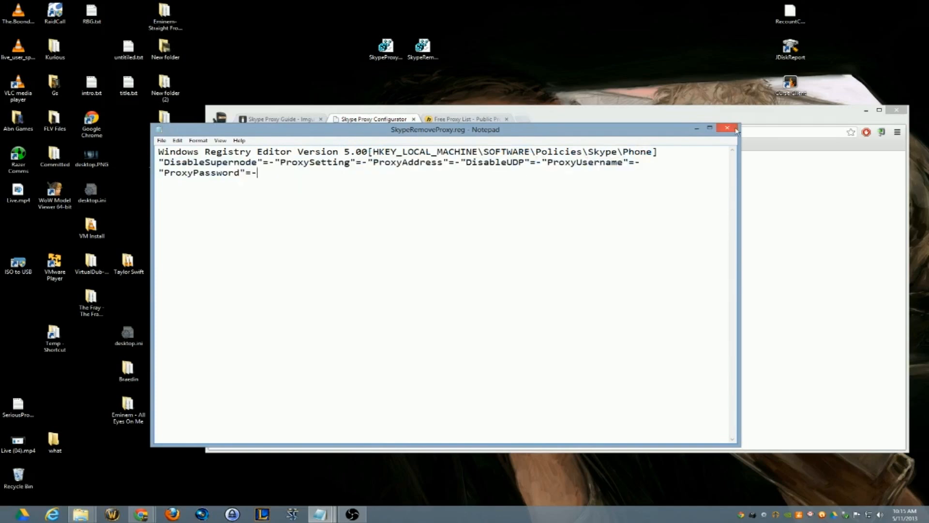
{"action": "mouse_move", "coordinate": [728, 129]}
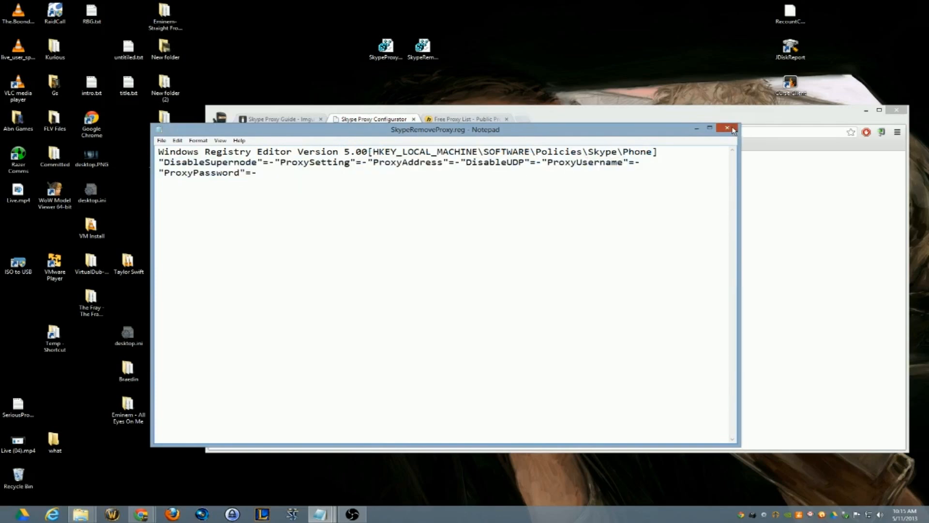
- Close Notepad and merge SkypeRemoveProxy.reg, acknowledging the success message
{"action": "left_click", "coordinate": [728, 128]}
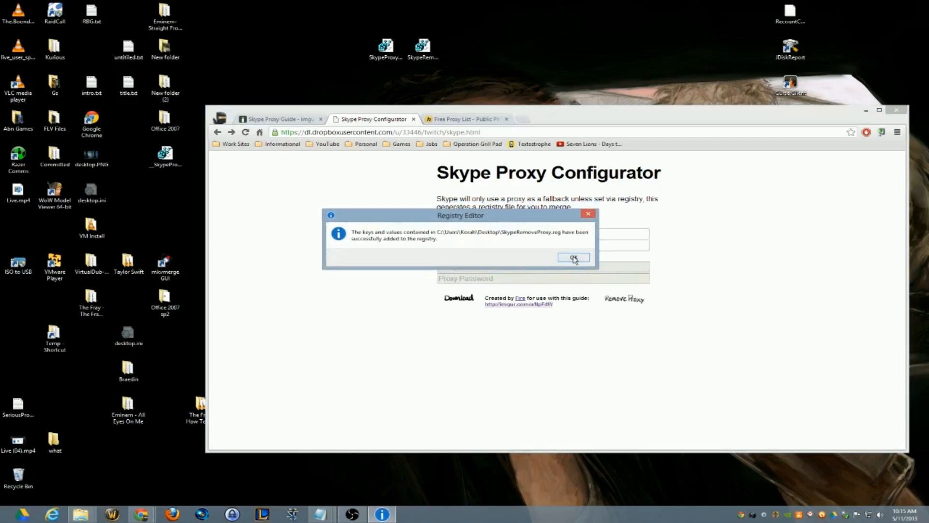
{"action": "left_click", "coordinate": [572, 257]}
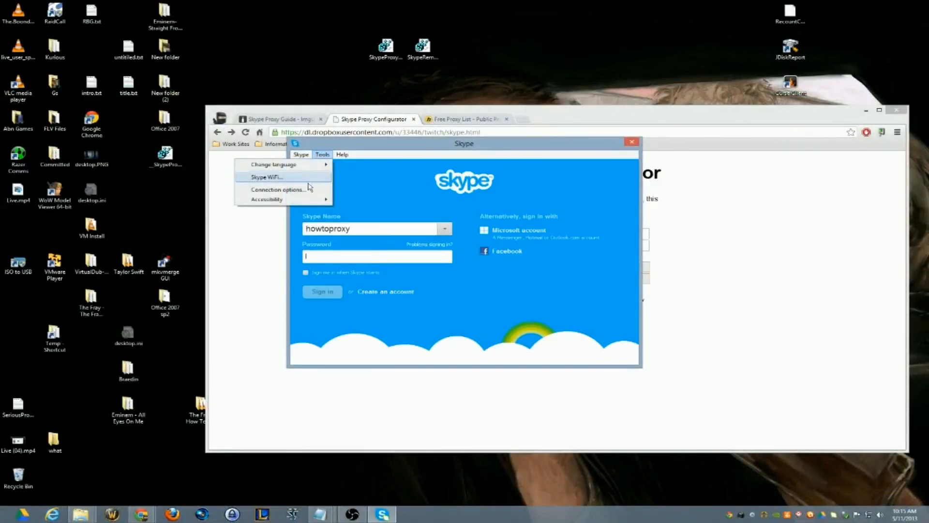
- Check Skype's connection options show an empty Host, cancel, and close the sign-in window
{"action": "left_click", "coordinate": [278, 189]}
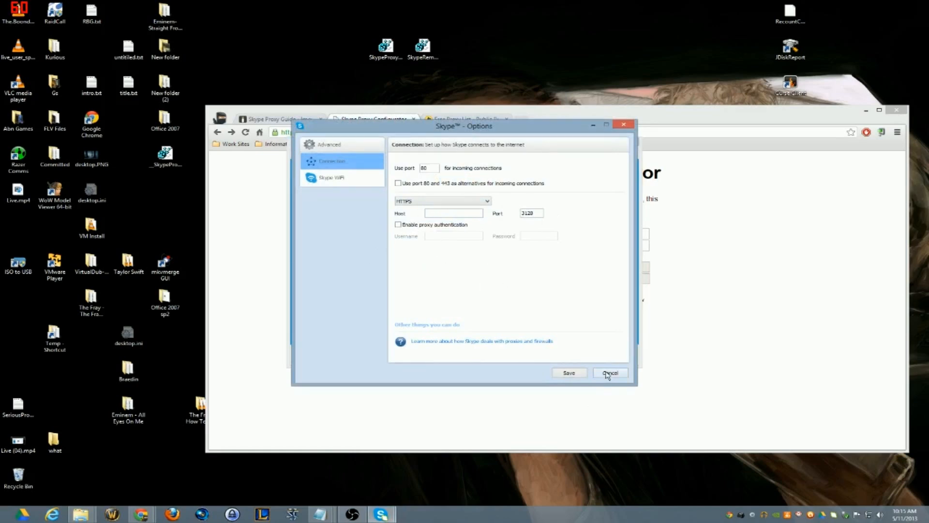
{"action": "left_click", "coordinate": [610, 372]}
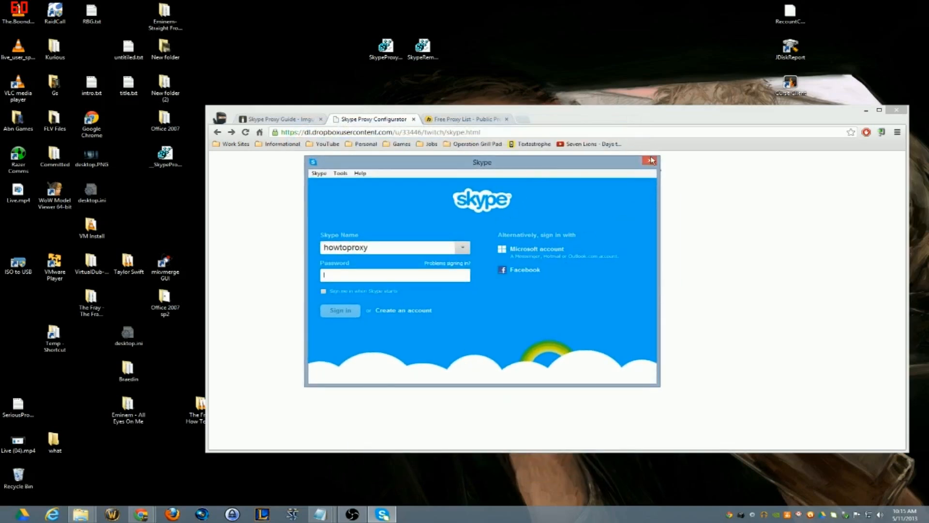
{"action": "mouse_move", "coordinate": [651, 160]}
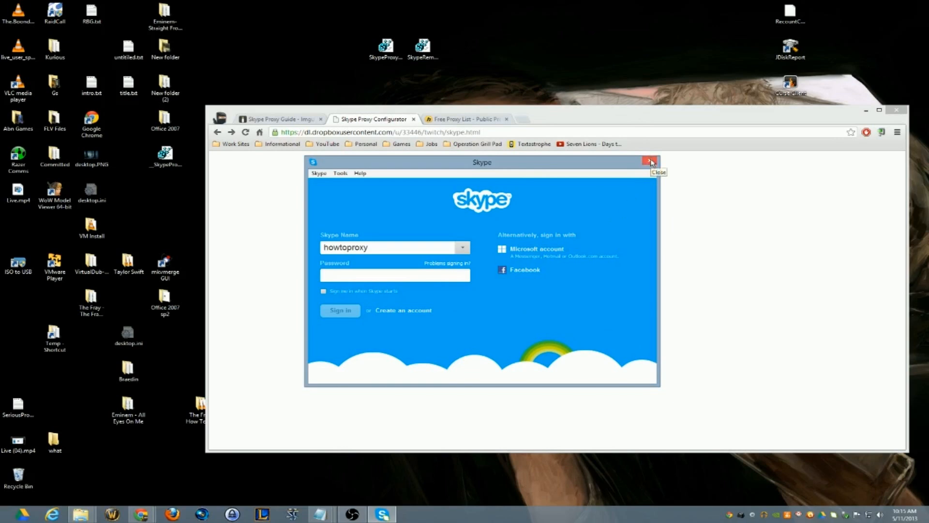
{"action": "left_click", "coordinate": [650, 161]}
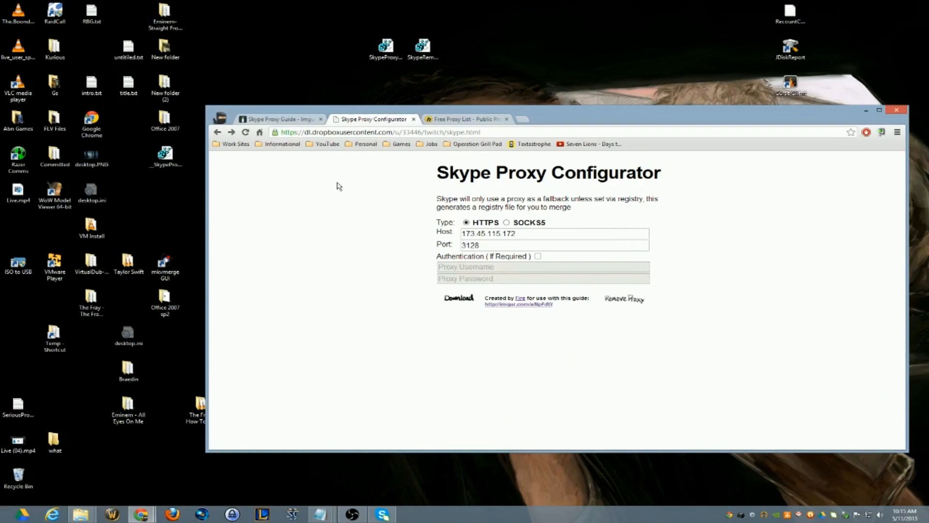
{"action": "mouse_move", "coordinate": [383, 176]}
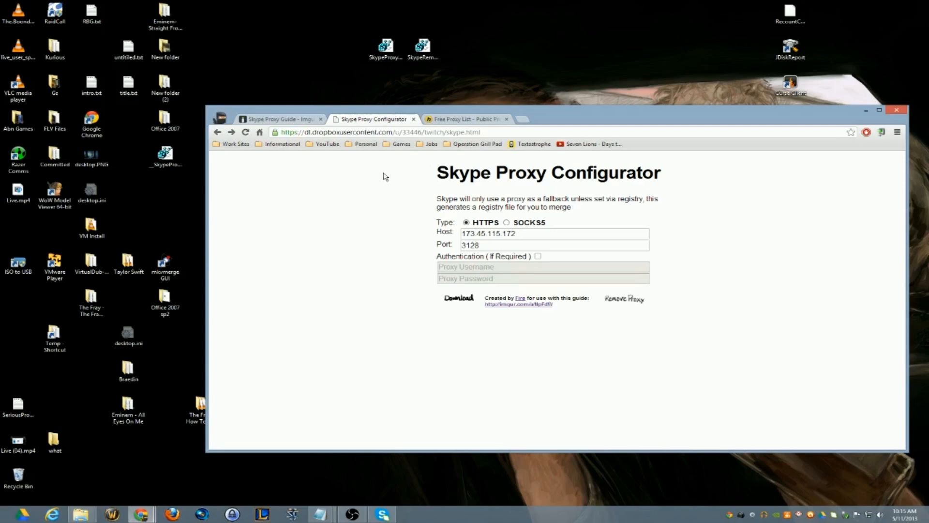
- Select and copy the 199.127.100.231 (port 3128) address from the HideMyAss list
{"action": "left_click", "coordinate": [465, 119]}
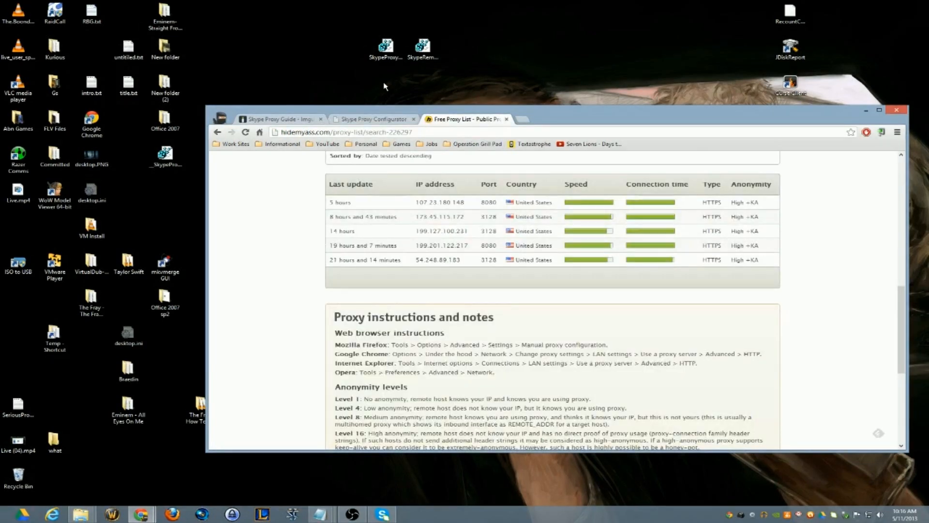
{"action": "left_click", "coordinate": [372, 119]}
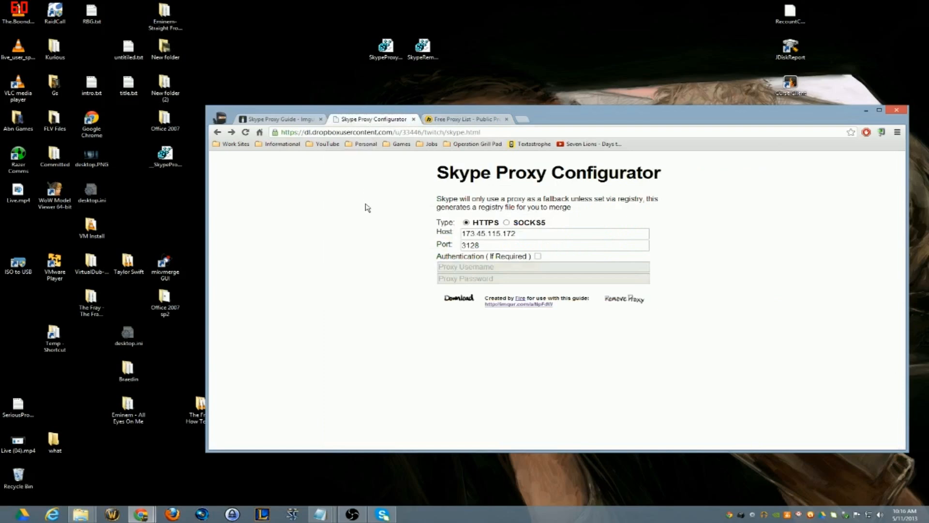
{"action": "left_click", "coordinate": [385, 49]}
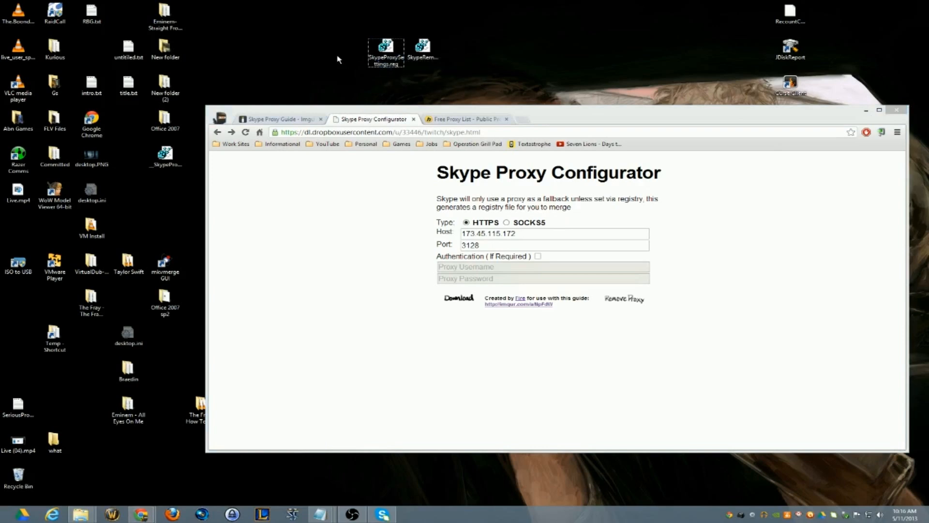
{"action": "left_click", "coordinate": [385, 46]}
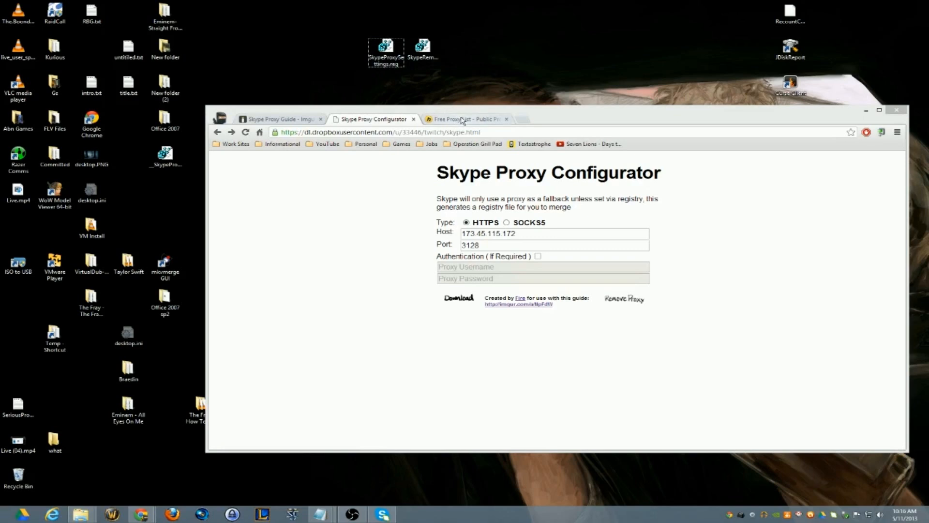
{"action": "mouse_move", "coordinate": [468, 119]}
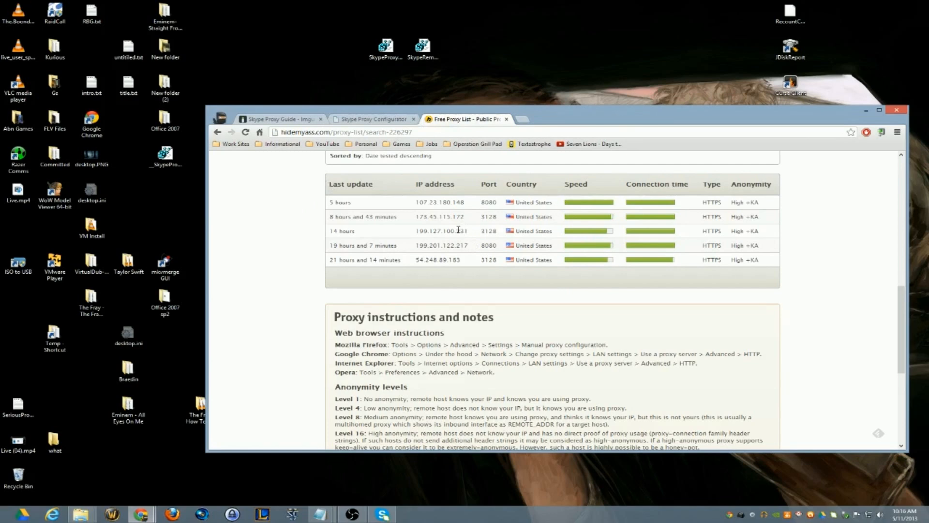
{"action": "double_click", "coordinate": [440, 231]}
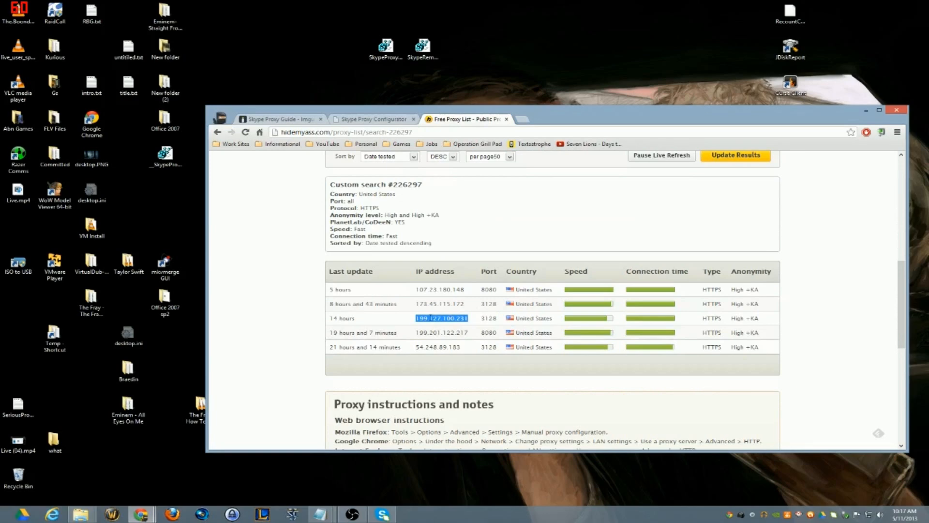
- Replace 69.163.204.84 with 199.127.100.231 in SkypeProxySettings.reg and save on closing
{"action": "right_click", "coordinate": [385, 48]}
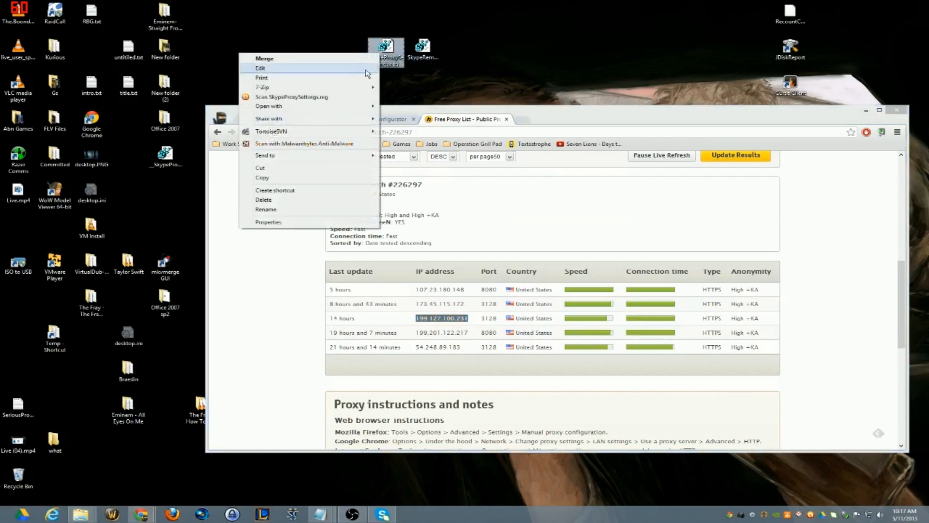
{"action": "left_click", "coordinate": [259, 68]}
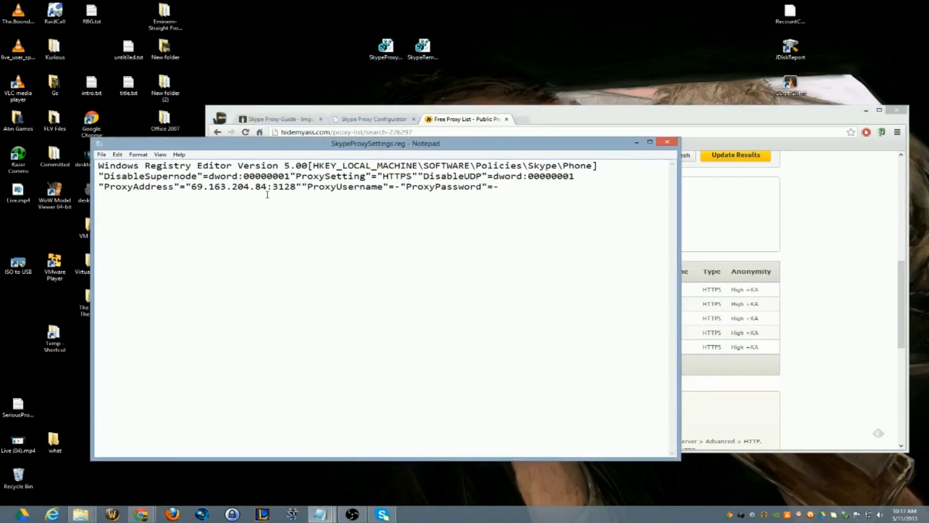
{"action": "left_click_drag", "start_coordinate": [191, 187], "coordinate": [266, 186]}
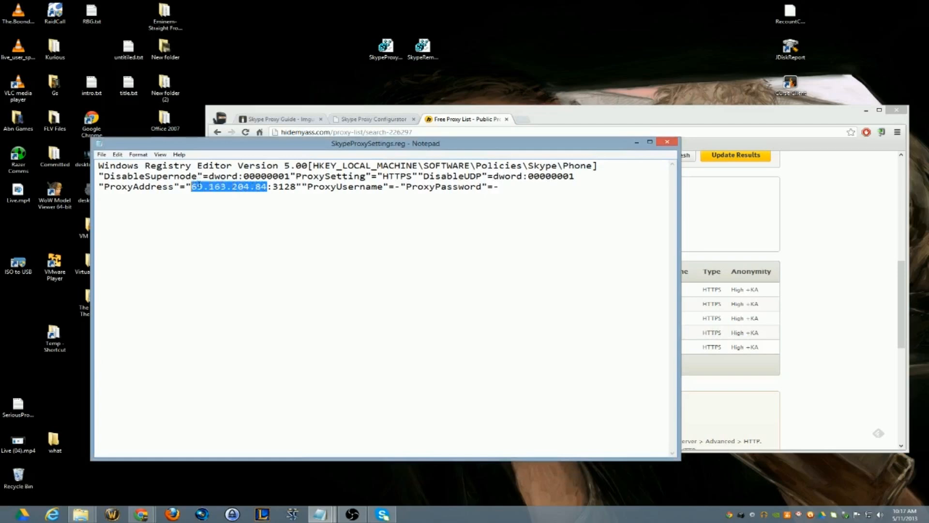
{"action": "type", "text": "199.127.100.231"}
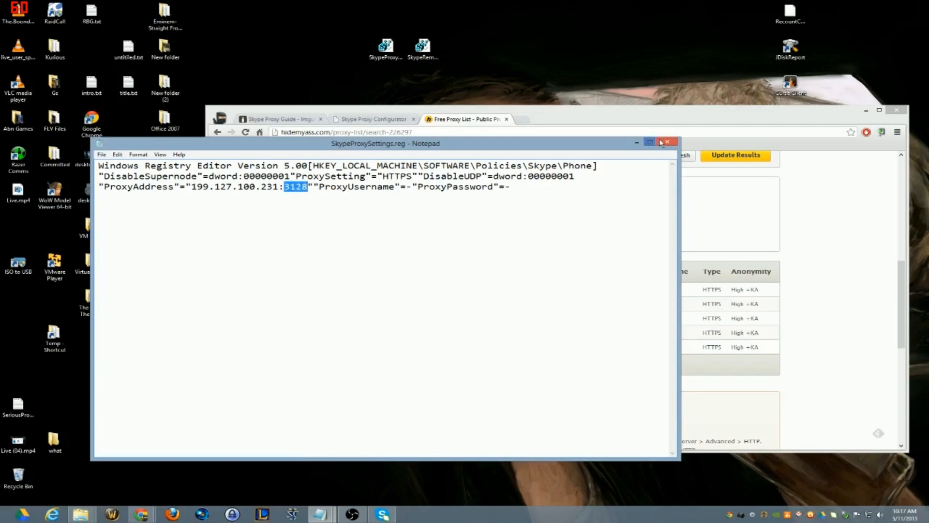
{"action": "left_click", "coordinate": [667, 142]}
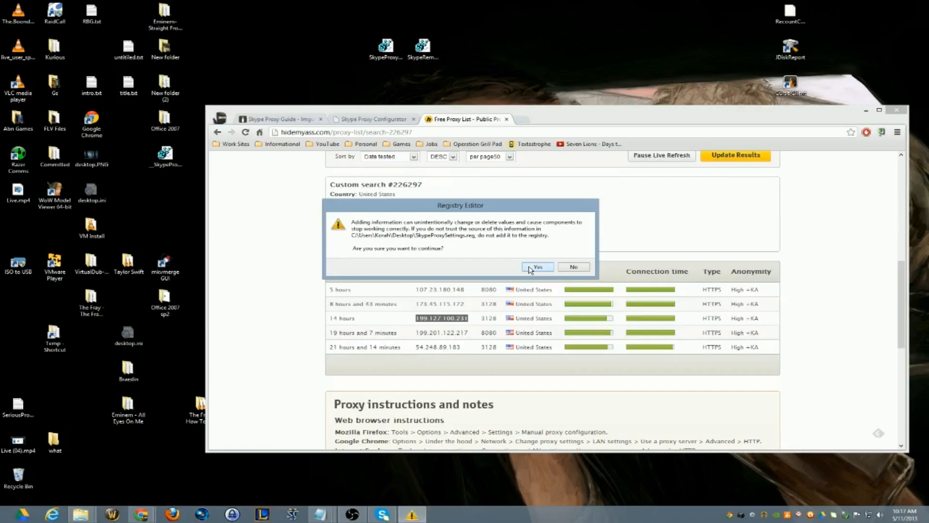
- Confirm merging the updated proxy .reg file, then quit the running Skype
{"action": "left_click", "coordinate": [536, 267]}
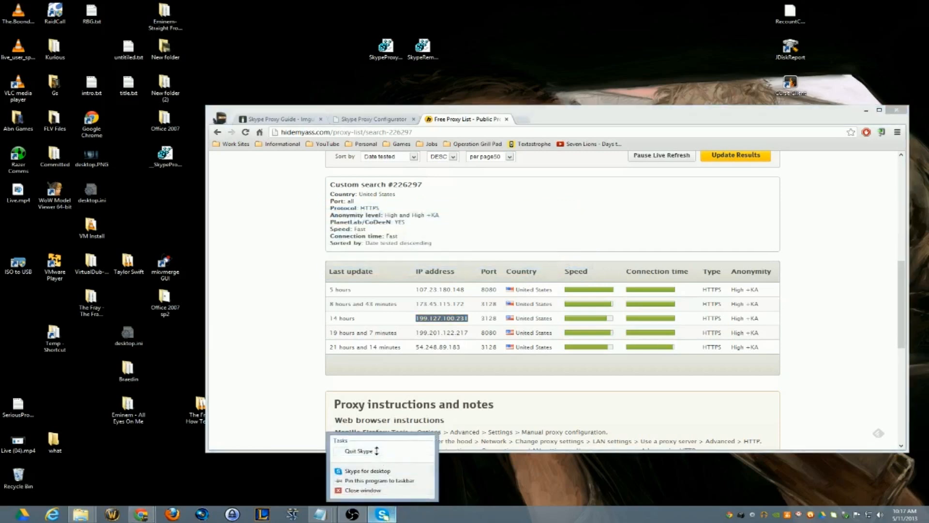
{"action": "left_click", "coordinate": [358, 451]}
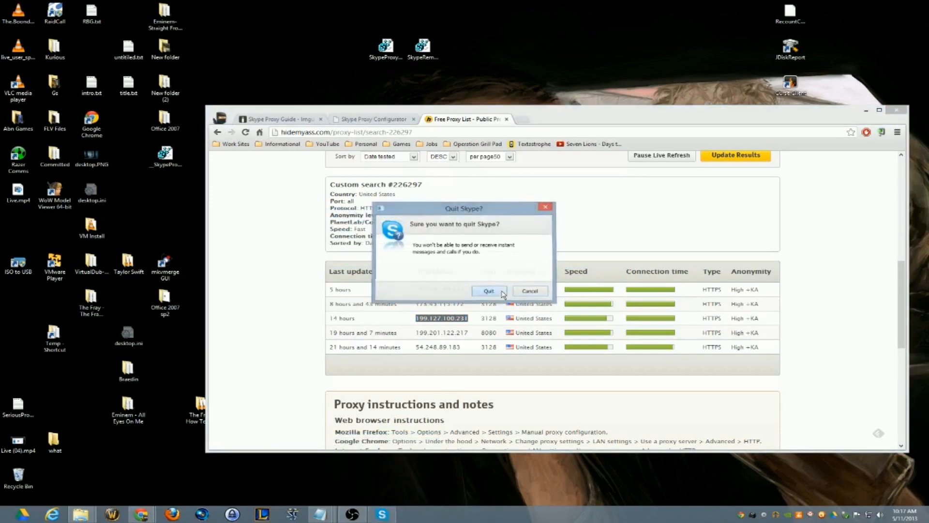
{"action": "left_click", "coordinate": [489, 291]}
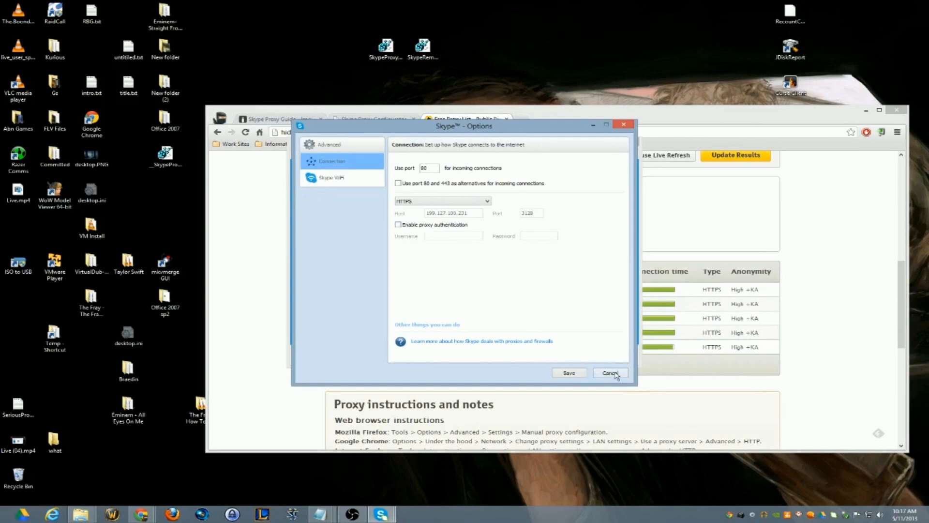
- Close the connection options unchanged, enter the password and sign in as howtoproxy
{"action": "left_click", "coordinate": [610, 372]}
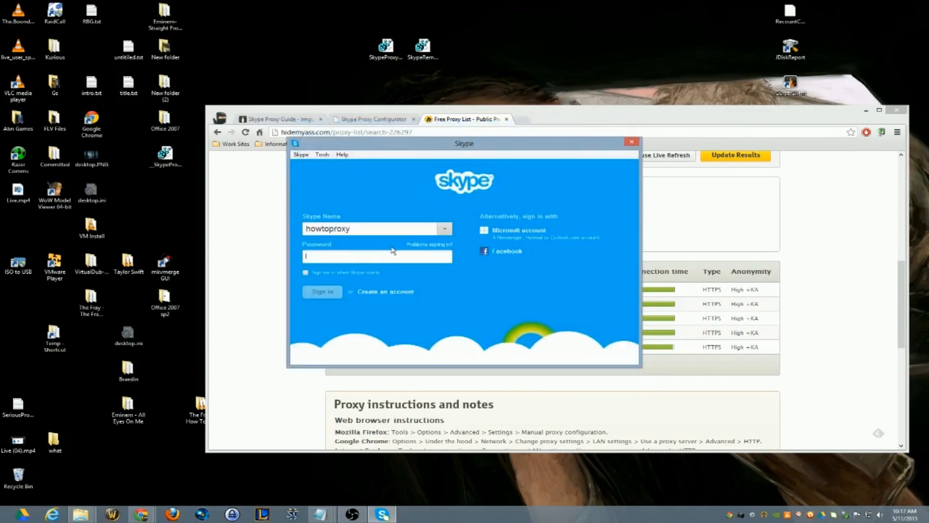
{"action": "type", "text": "password"}
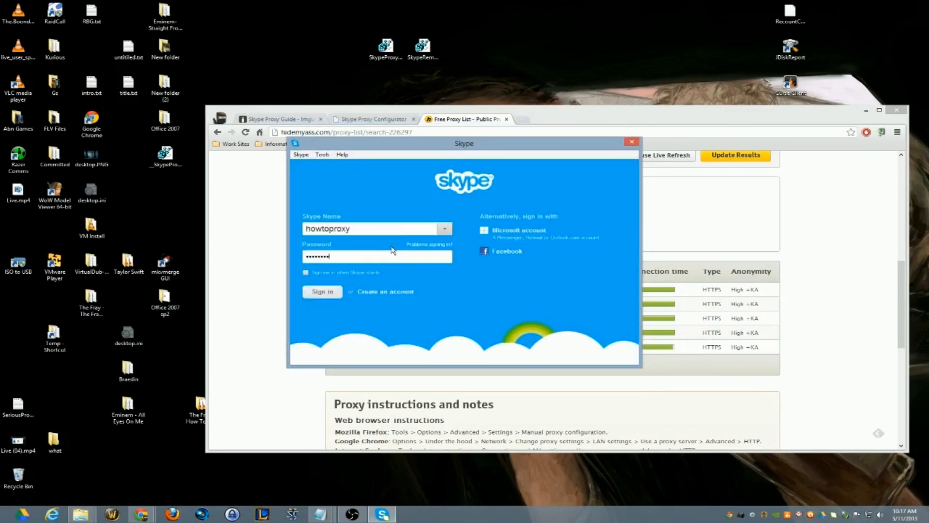
{"action": "left_click", "coordinate": [322, 291]}
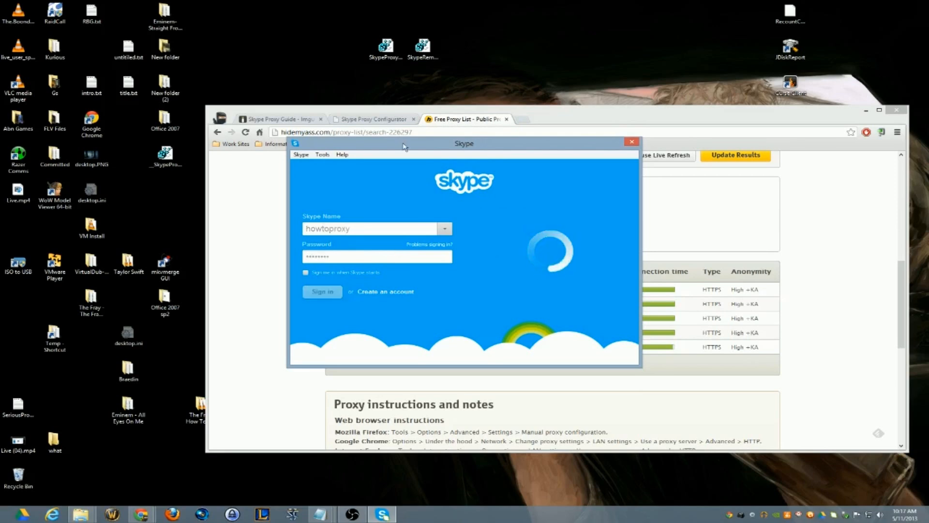
{"action": "left_click", "coordinate": [322, 291]}
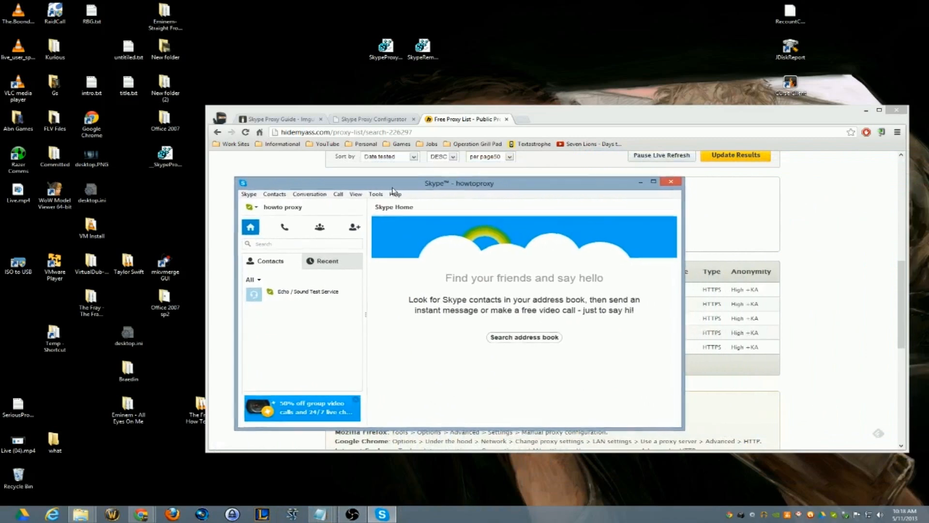
- Drag the signed-in Skype window aside to reveal Chrome's Hide My Ass proxy list
{"action": "left_click_drag", "start_coordinate": [459, 183], "coordinate": [452, 174]}
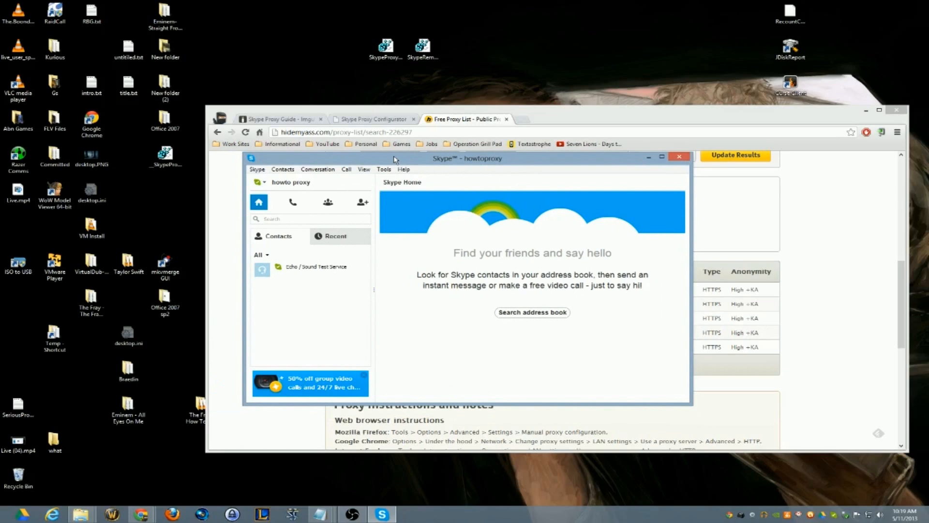
{"action": "left_click_drag", "start_coordinate": [468, 158], "coordinate": [436, 158]}
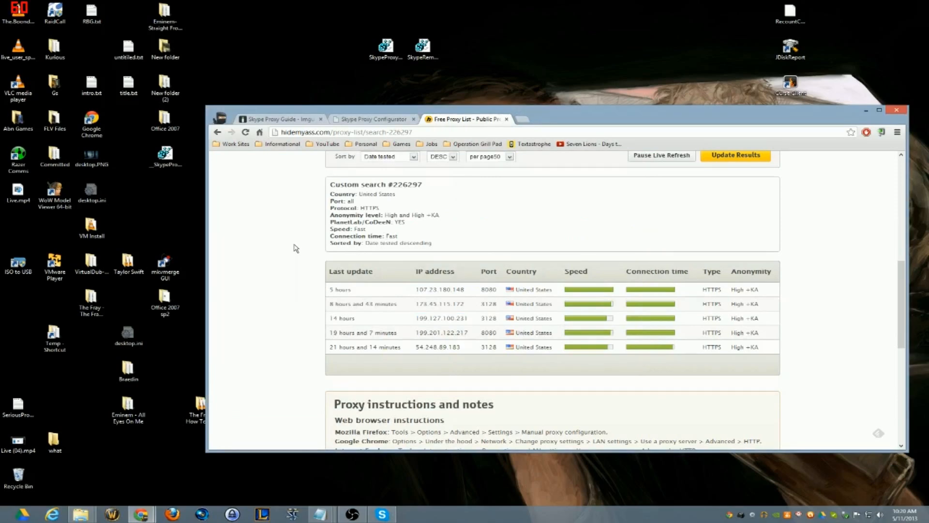
- Scroll the proxy list page and translate the 5socks.net page from Russian into English
{"action": "scroll", "scroll_direction": "up", "scroll_amount": 3}
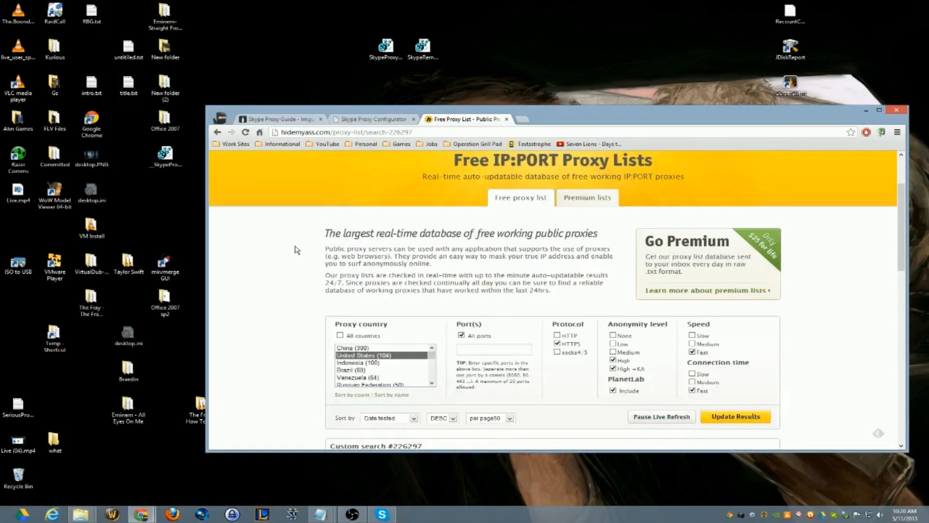
{"action": "mouse_move", "coordinate": [300, 270]}
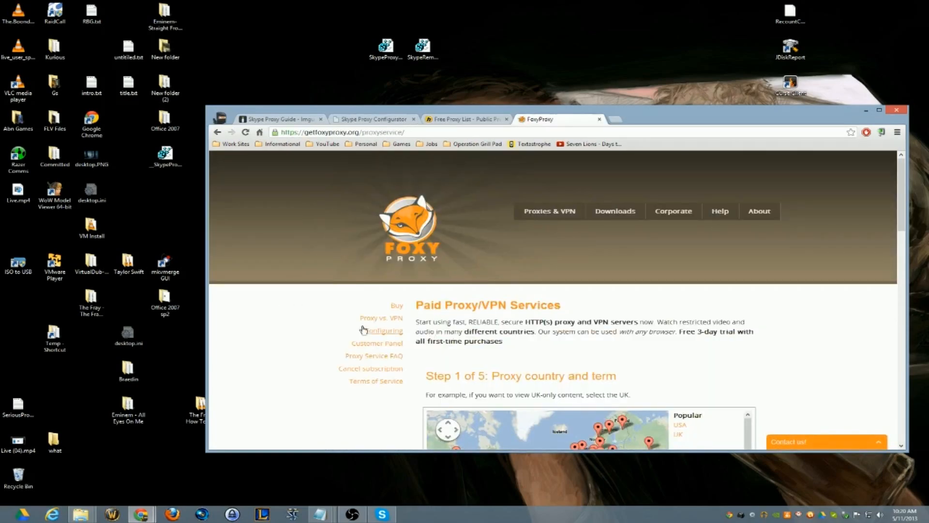
{"action": "scroll", "scroll_direction": "down", "scroll_amount": 3}
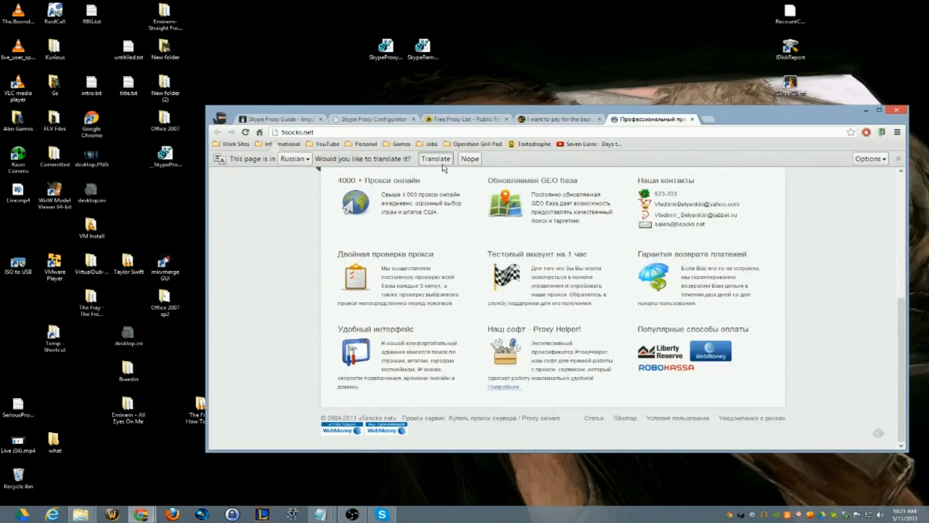
{"action": "left_click", "coordinate": [435, 159]}
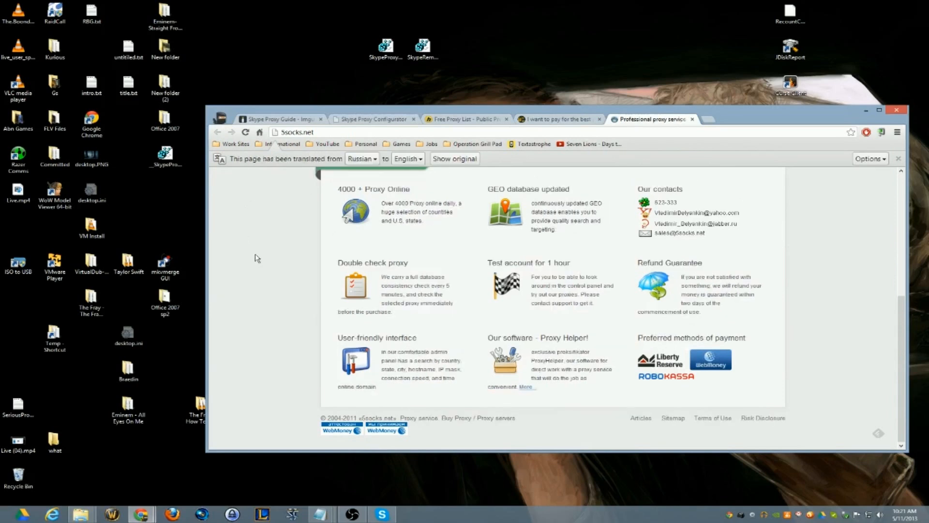